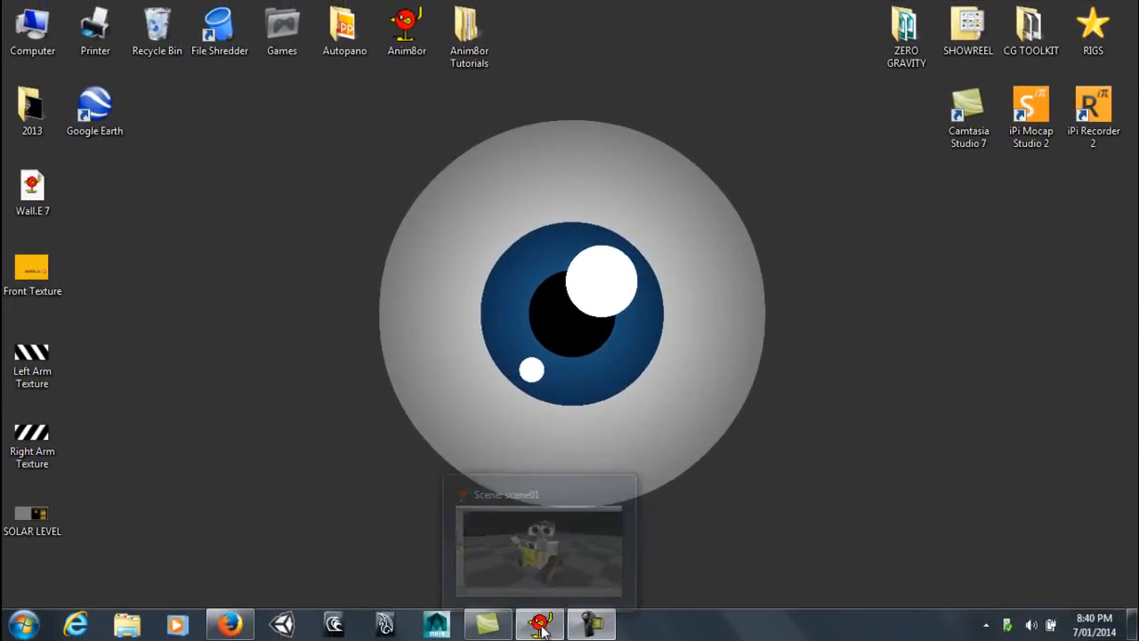
Step: Play and stop the scene01 WALL-E animation, then switch to object editing
left_click(539, 550)
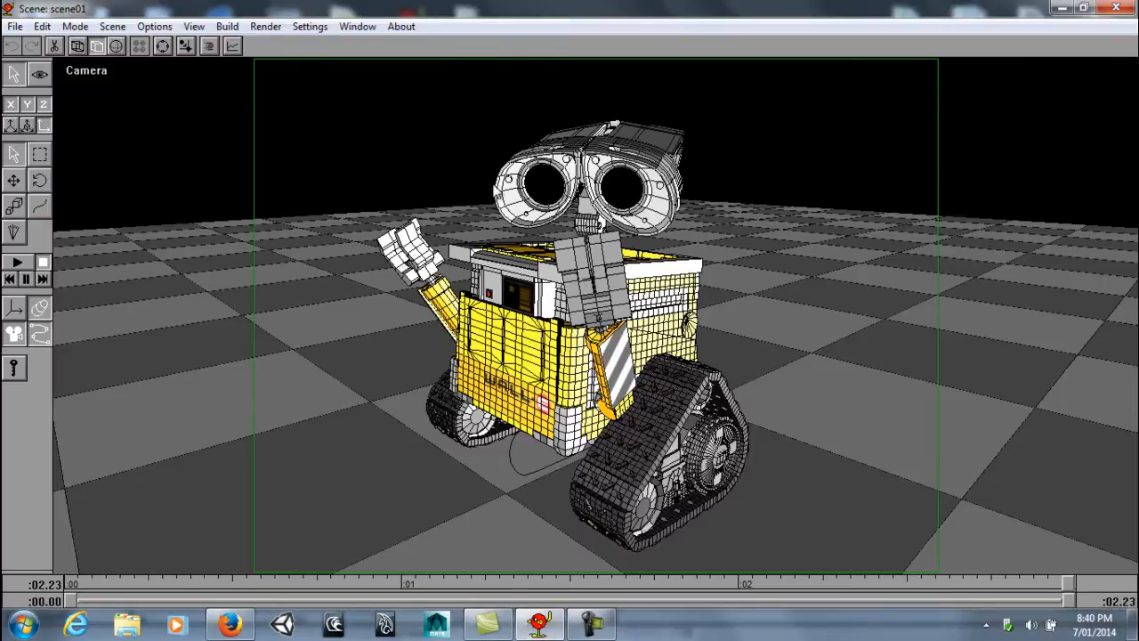
left_click(16, 261)
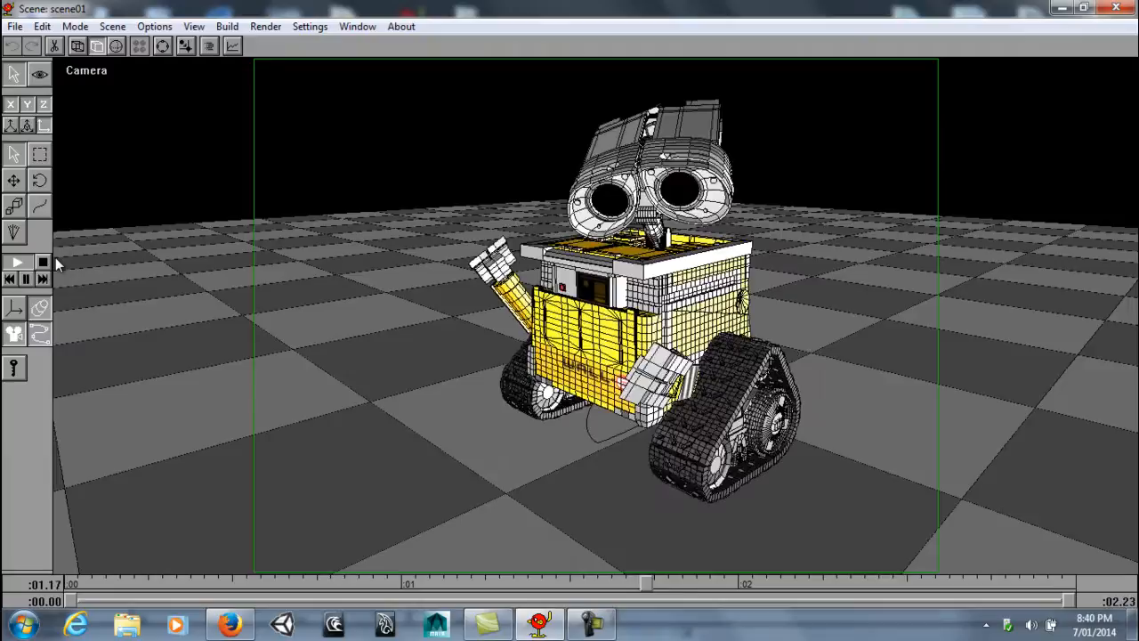
left_click(16, 261)
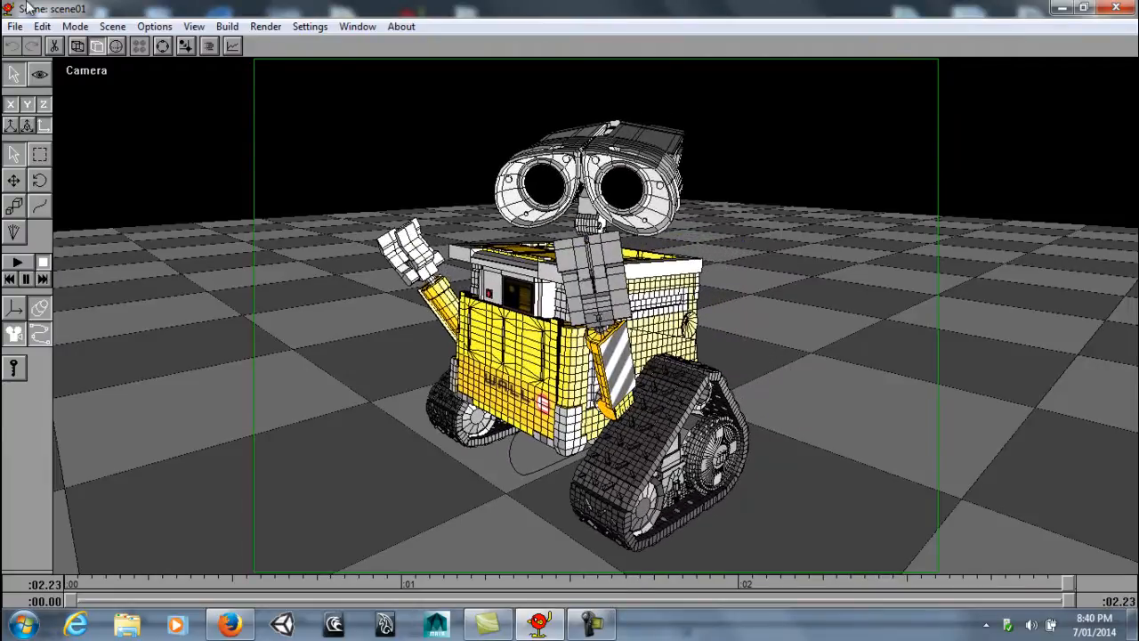
left_click(112, 26)
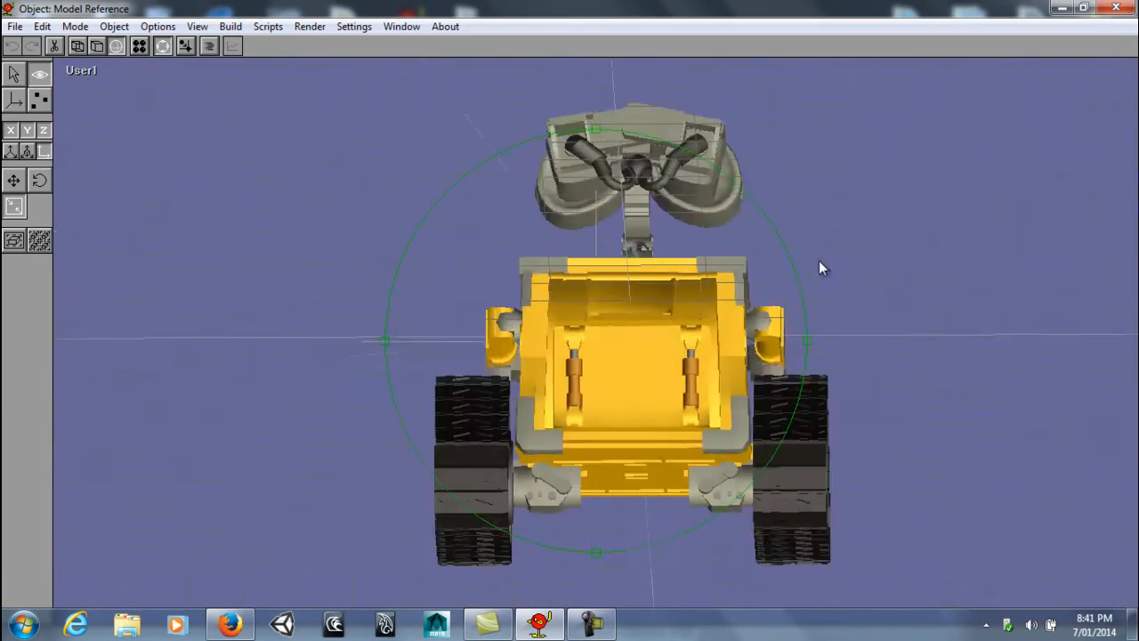
Step: Orbit and tilt around the WALL-E model, then create the new scene02
left_click_drag(818, 267, 676, 298)
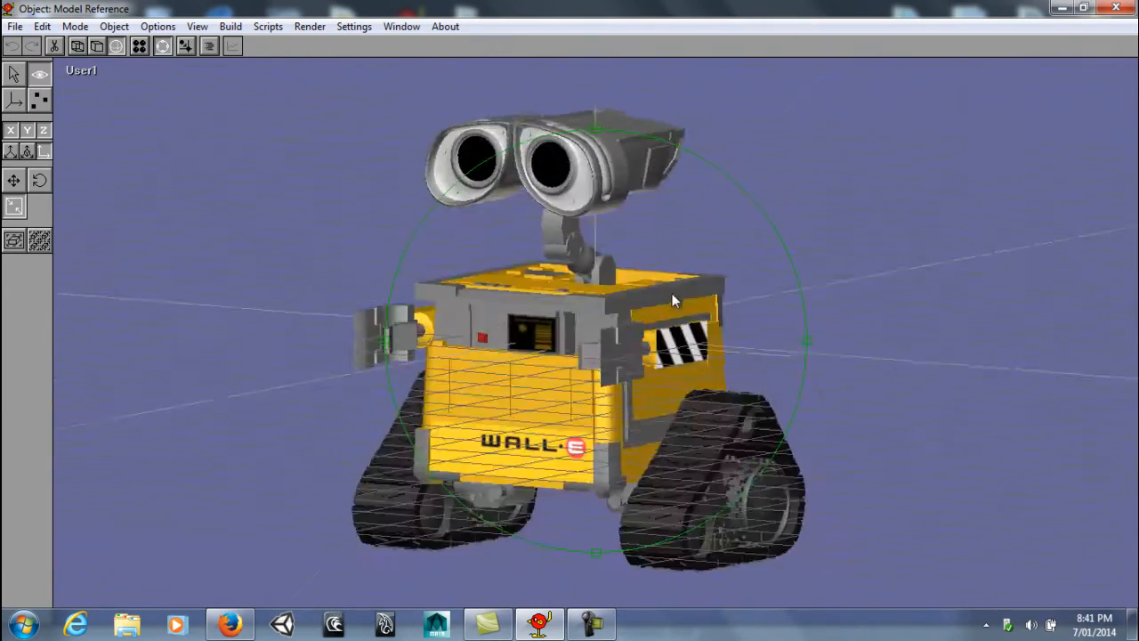
left_click_drag(672, 302, 671, 258)
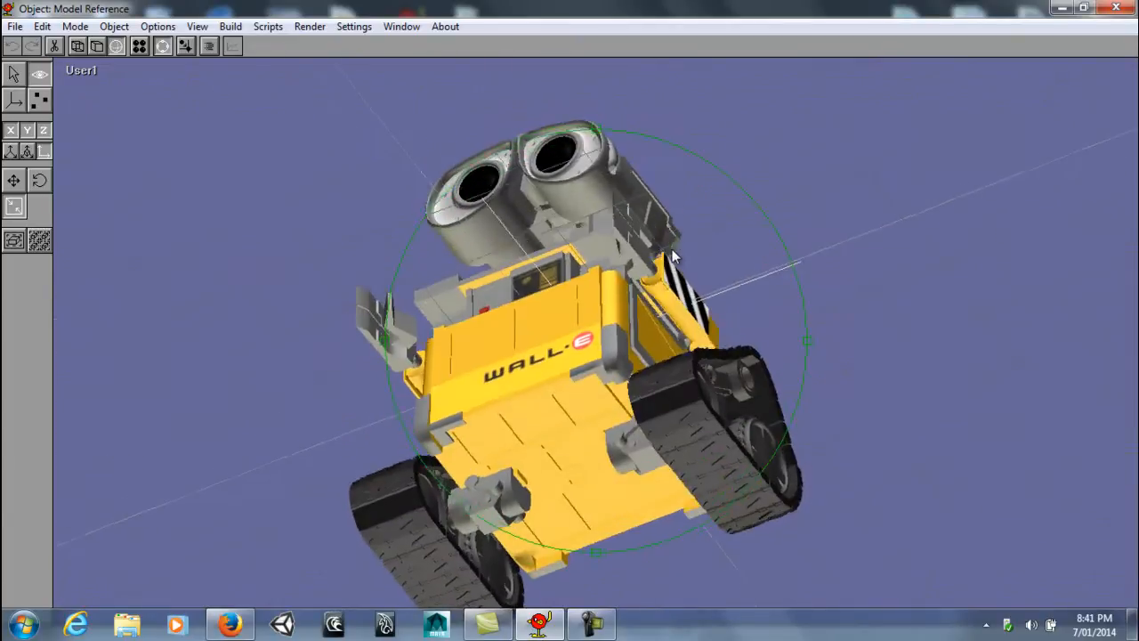
left_click(113, 25)
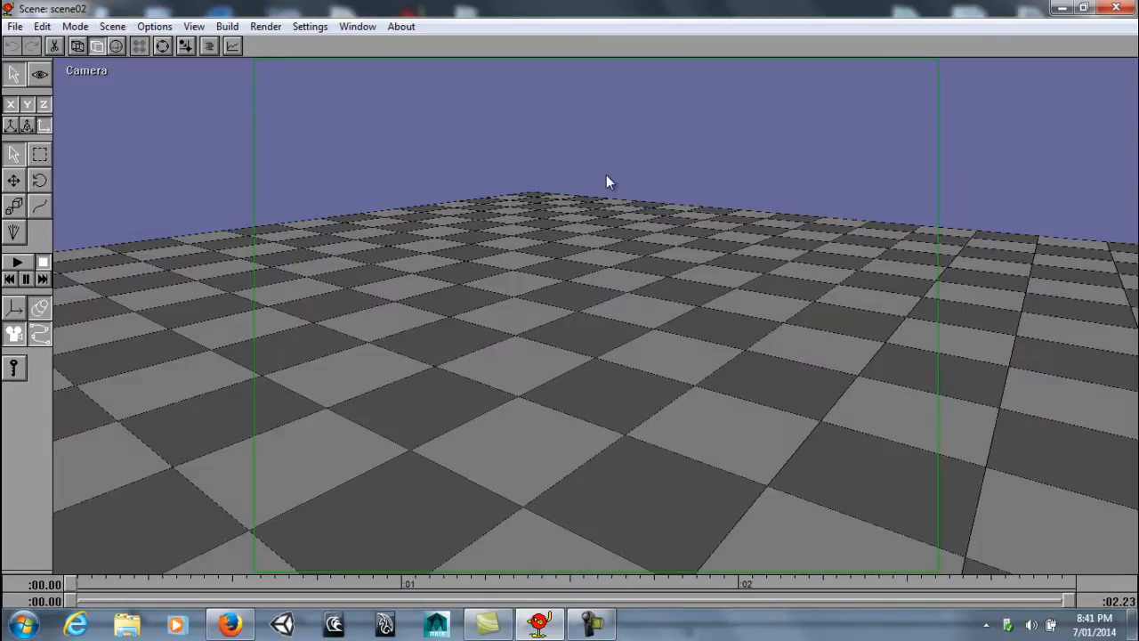
mouse_move(148, 120)
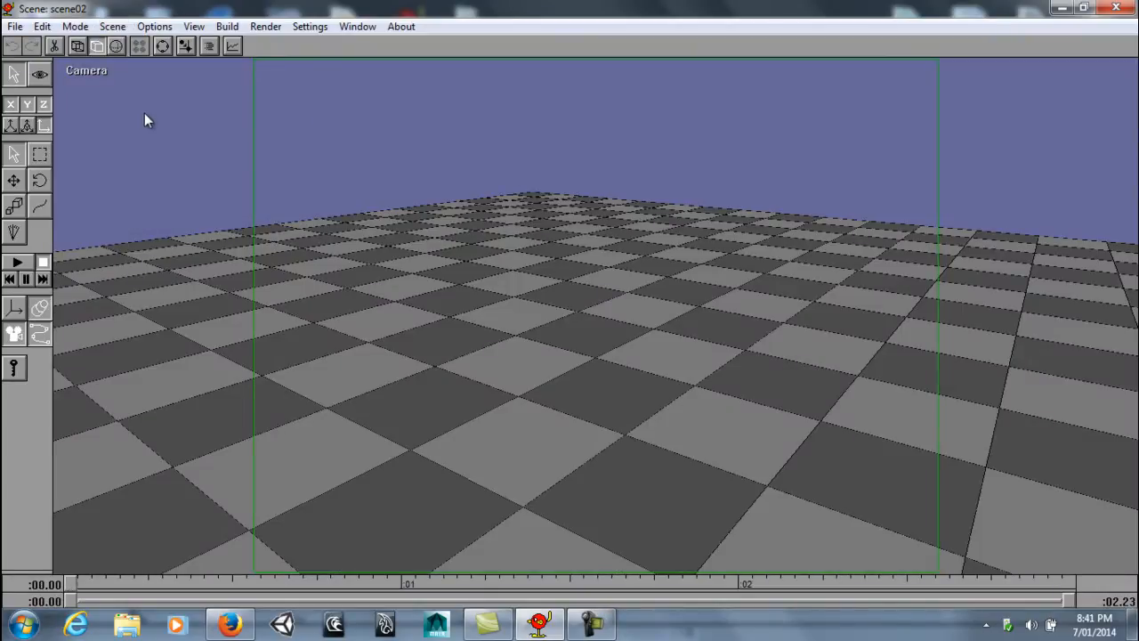
mouse_move(530, 164)
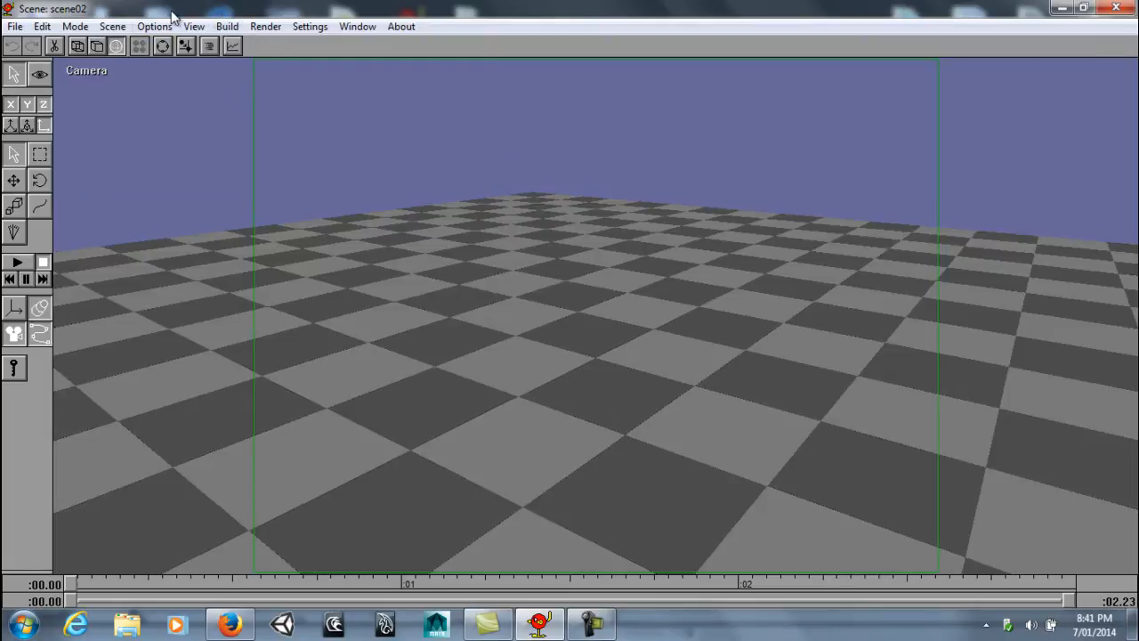
Step: Add the WALL-E Body to scene02 and view it from the front
left_click(227, 26)
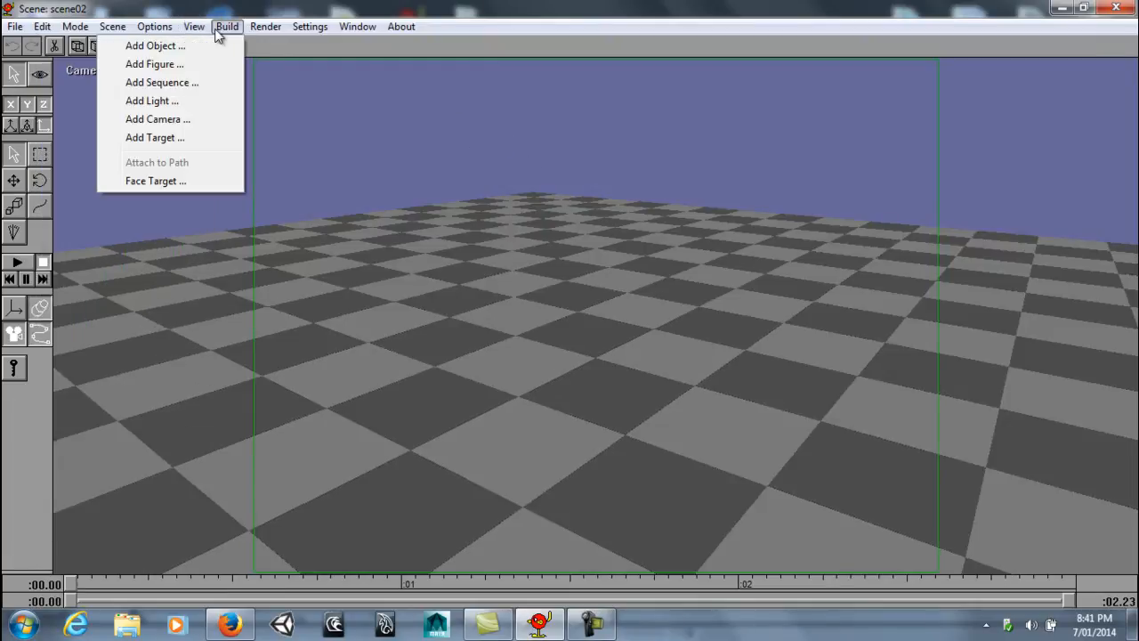
left_click(155, 45)
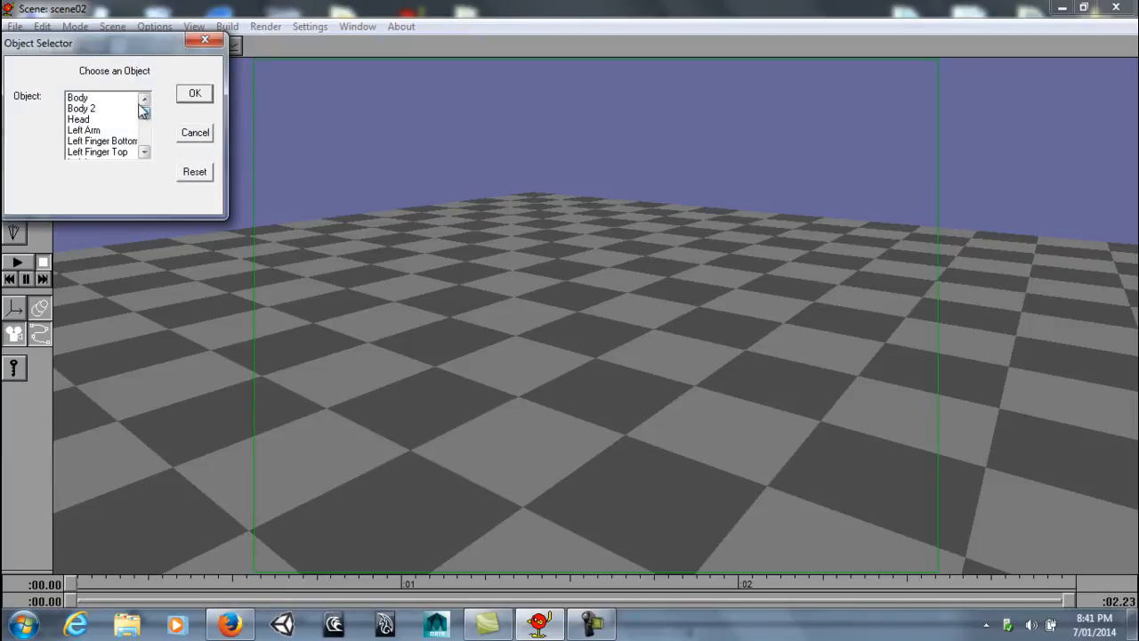
left_click(193, 26)
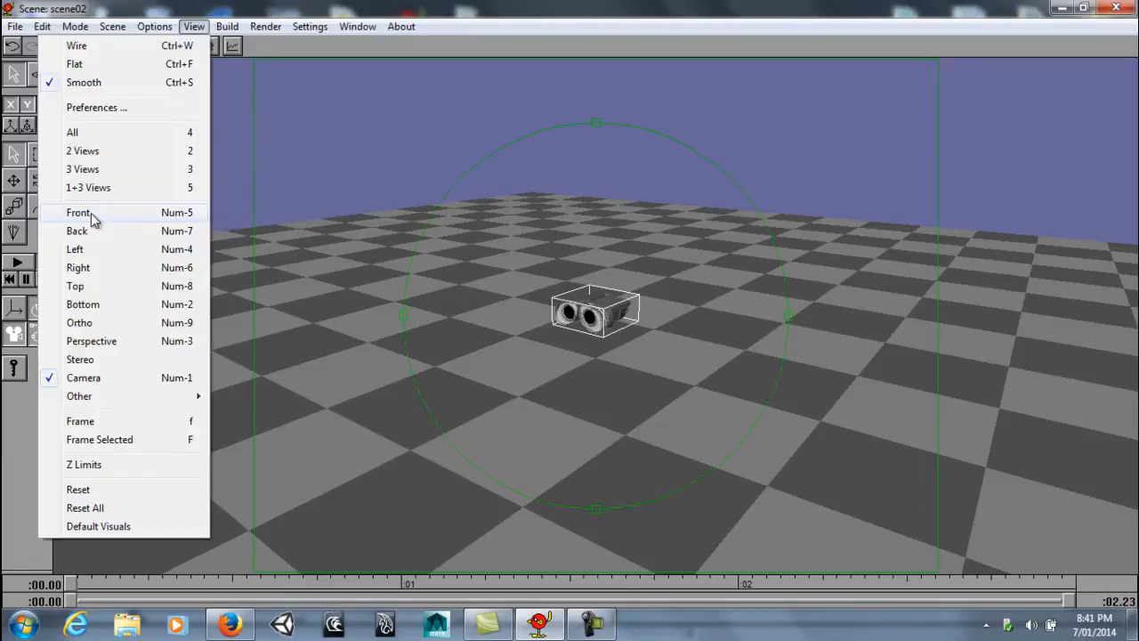
left_click(79, 212)
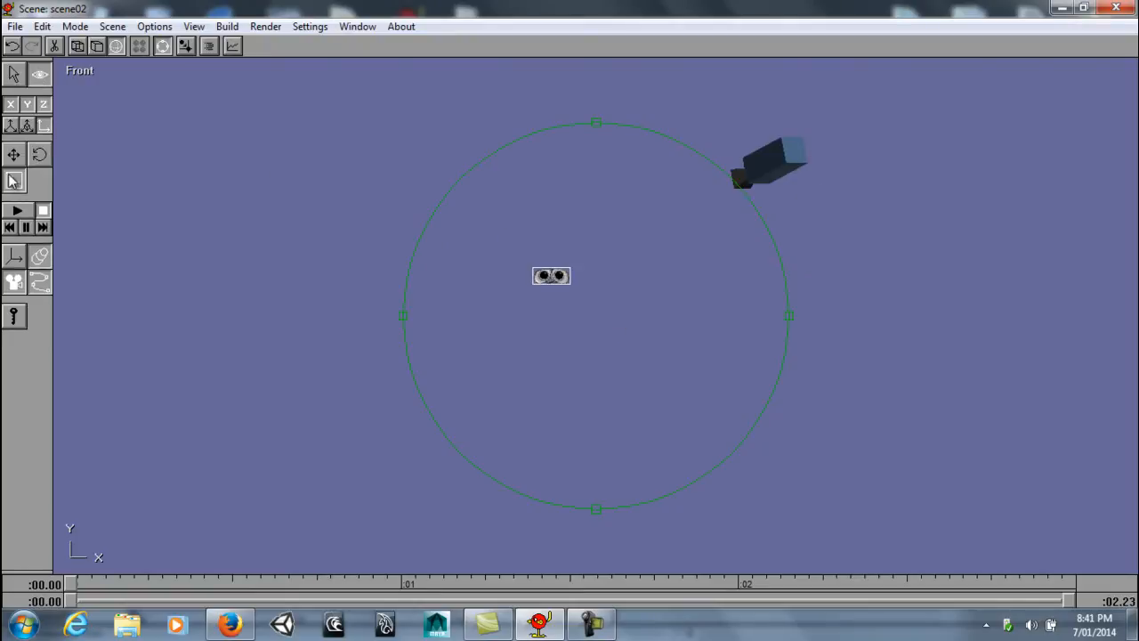
Step: Add the Head and Left Arm figures and check the front view
left_click(194, 26)
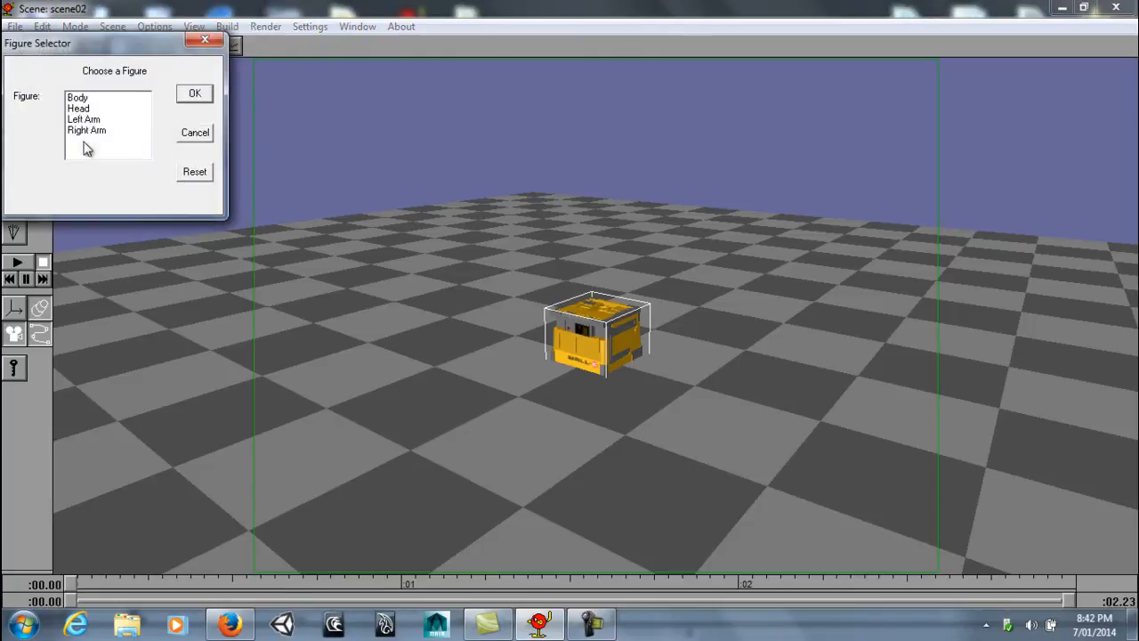
left_click(194, 94)
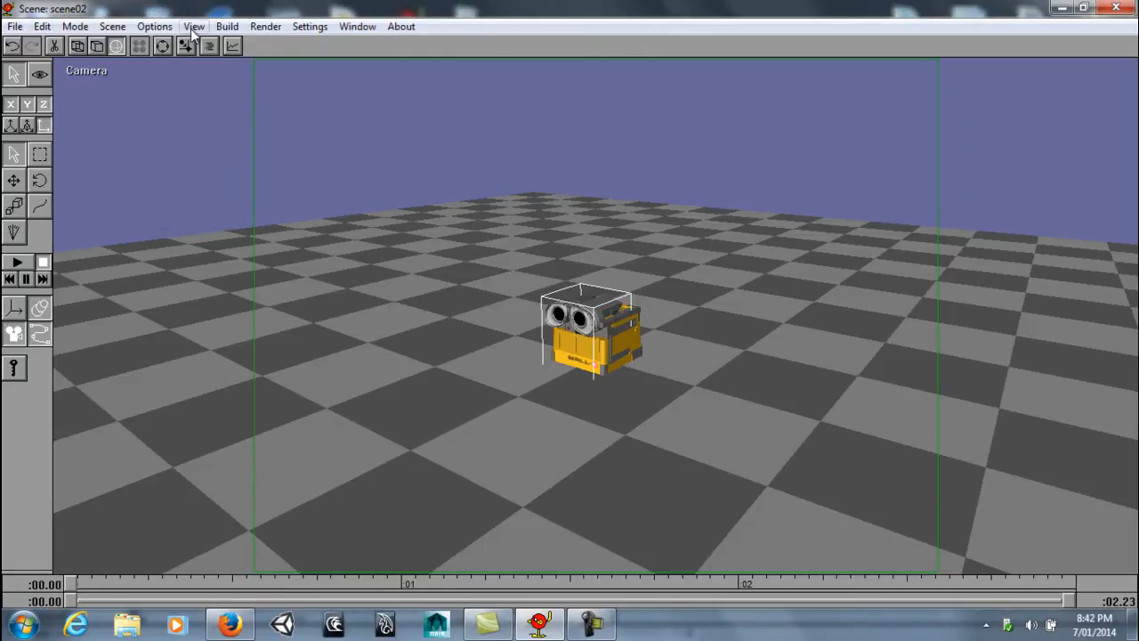
left_click(227, 26)
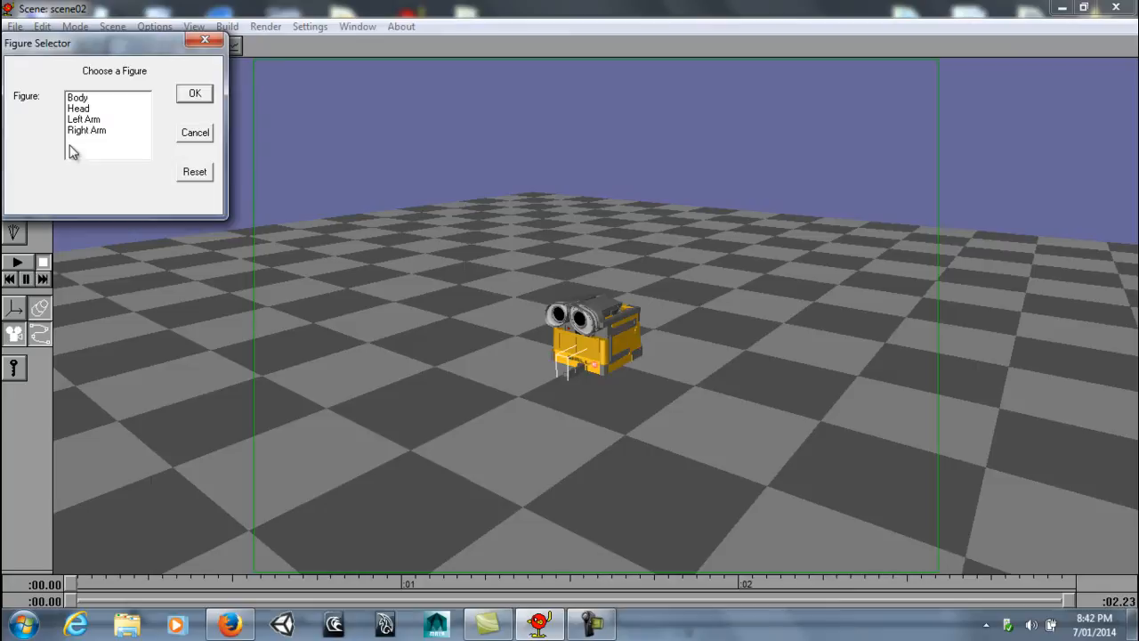
left_click(193, 26)
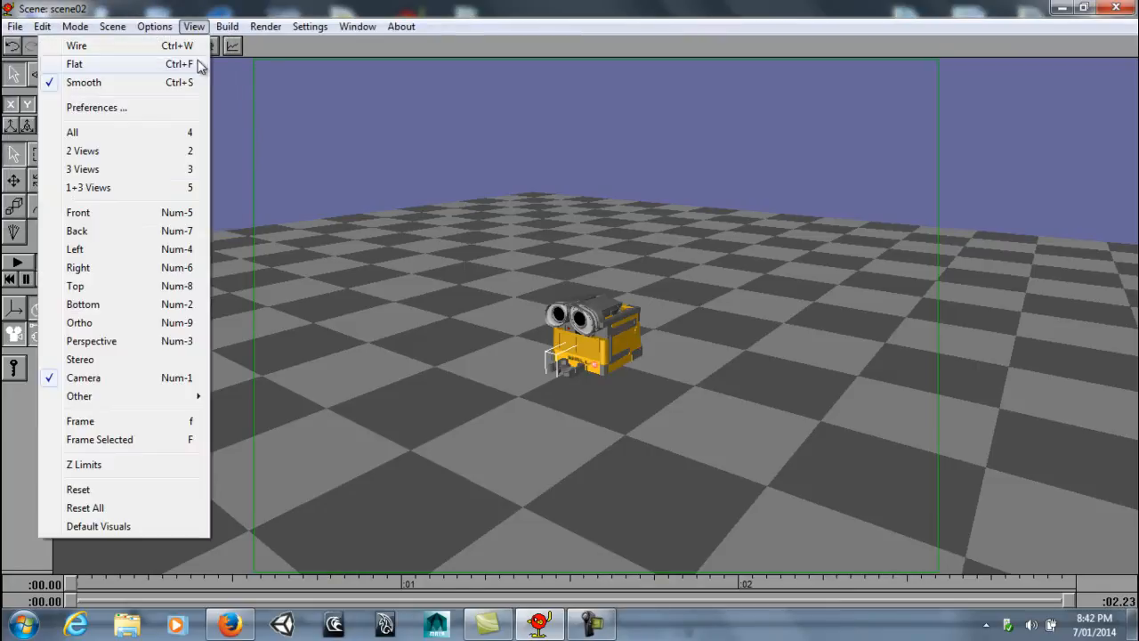
left_click(77, 212)
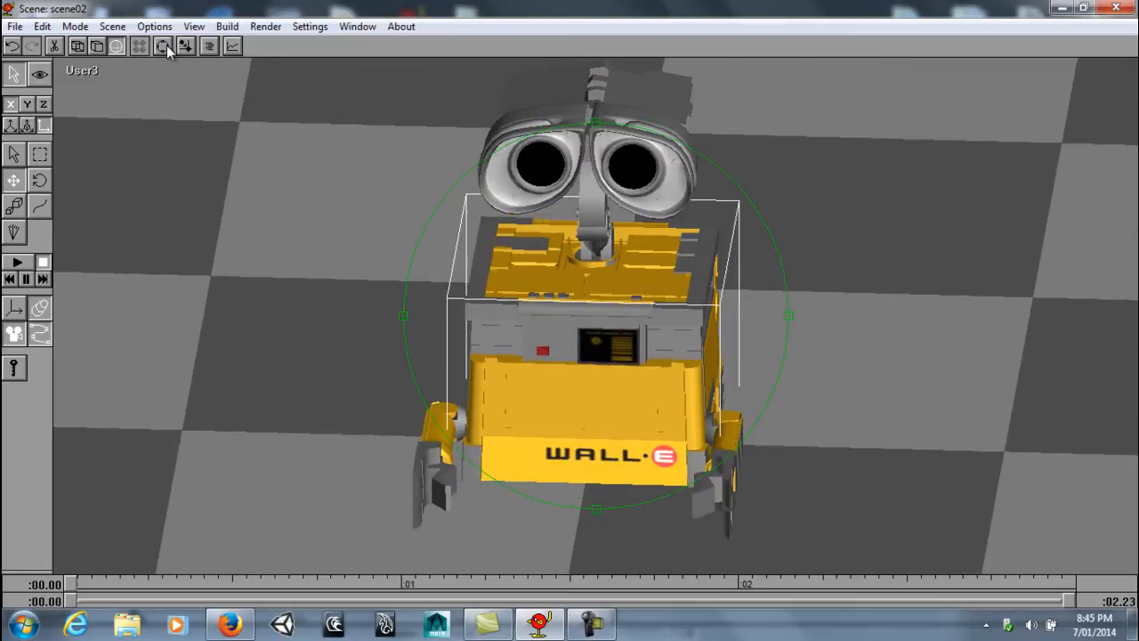
Step: Add the Right Arm figure and check the assembly in Front view
left_click(163, 45)
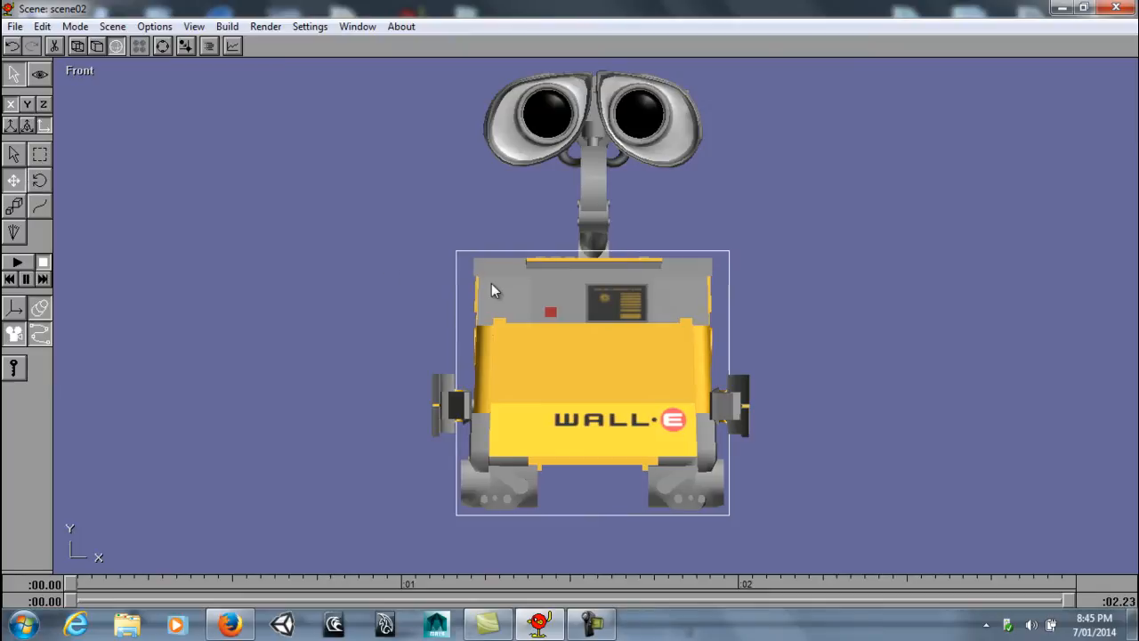
mouse_move(494, 294)
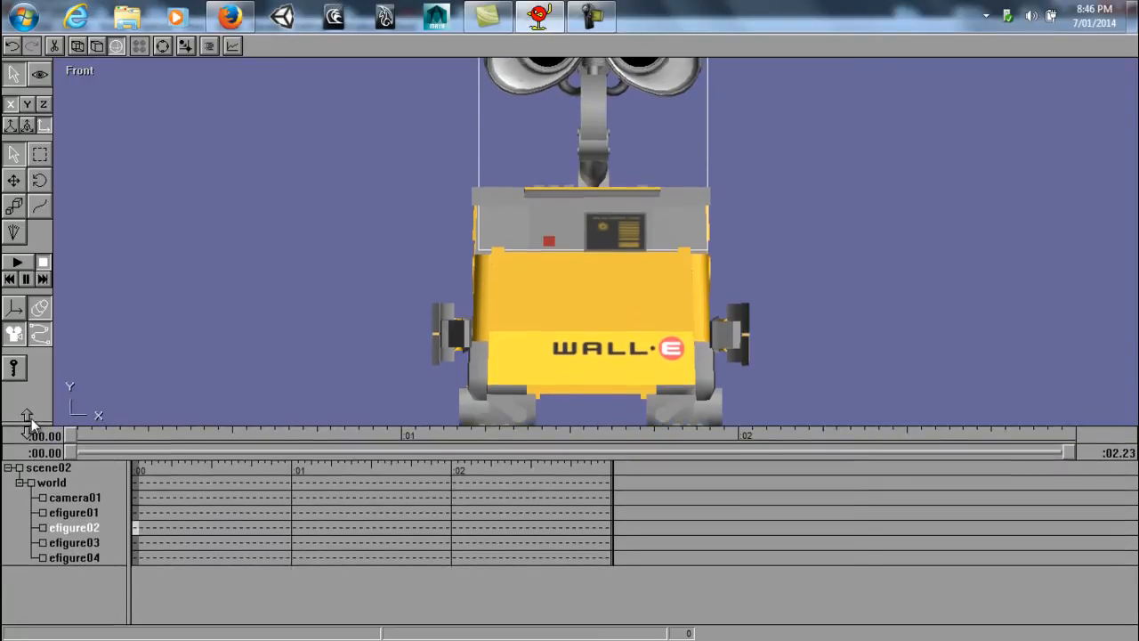
Step: Select efigure01, efigure03 and efigure04 to identify them, then open efigure02's properties
left_click(74, 511)
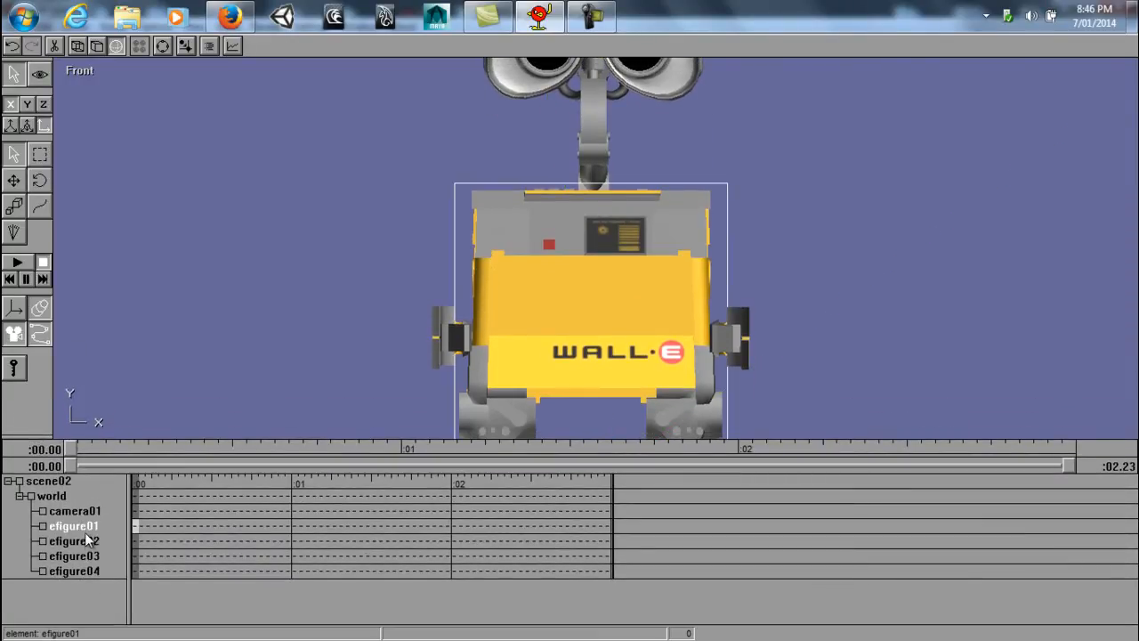
left_click(74, 555)
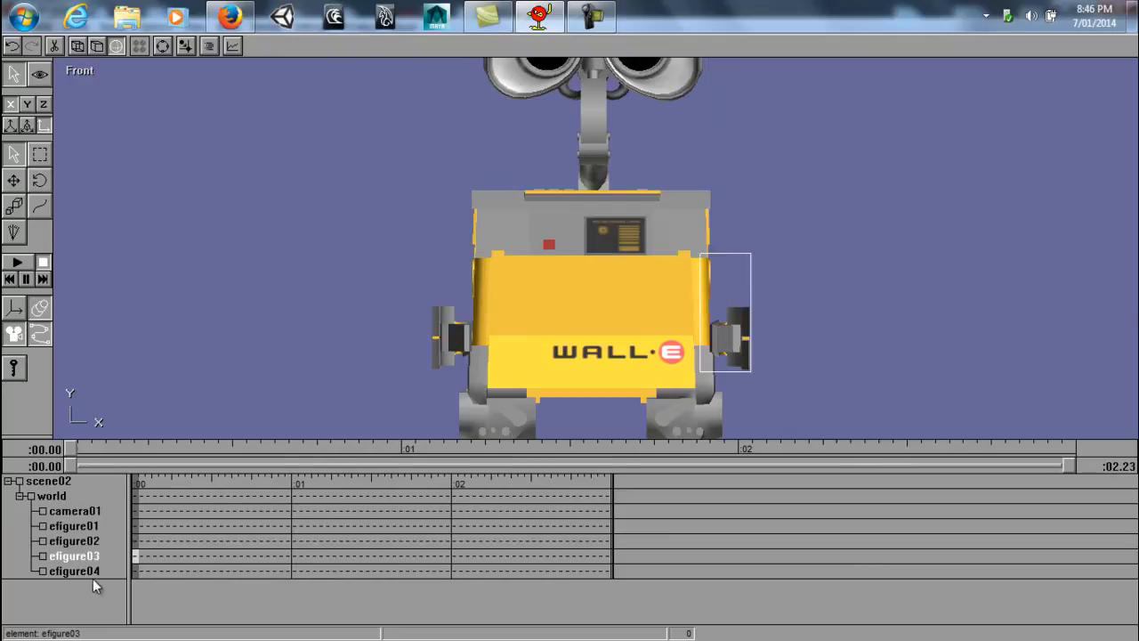
left_click(73, 540)
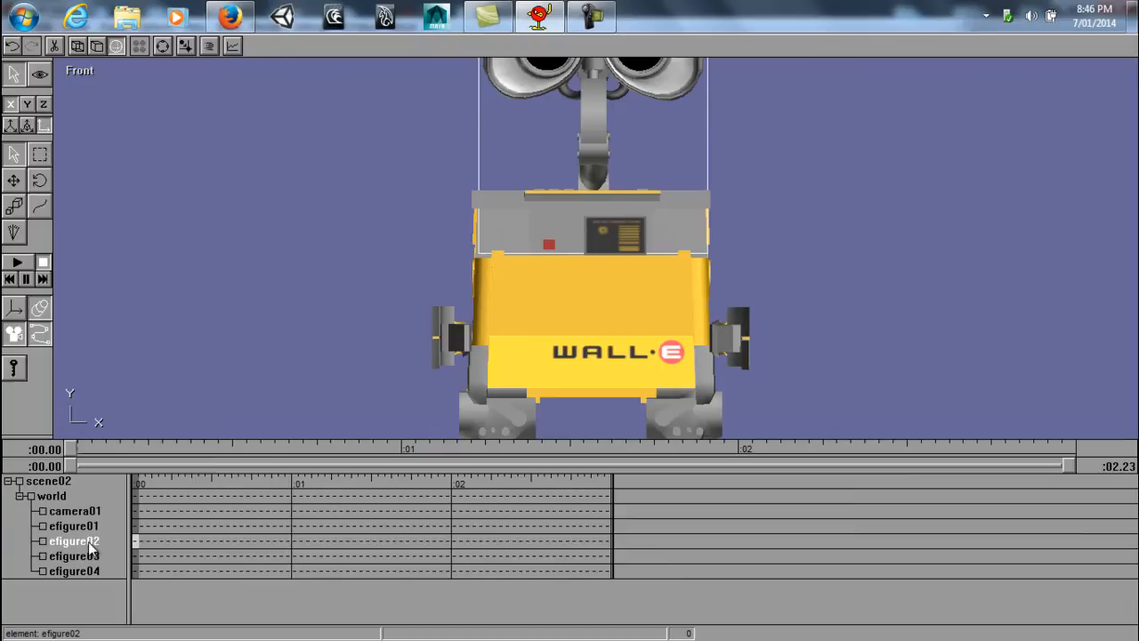
double_click(74, 540)
type("Bod")
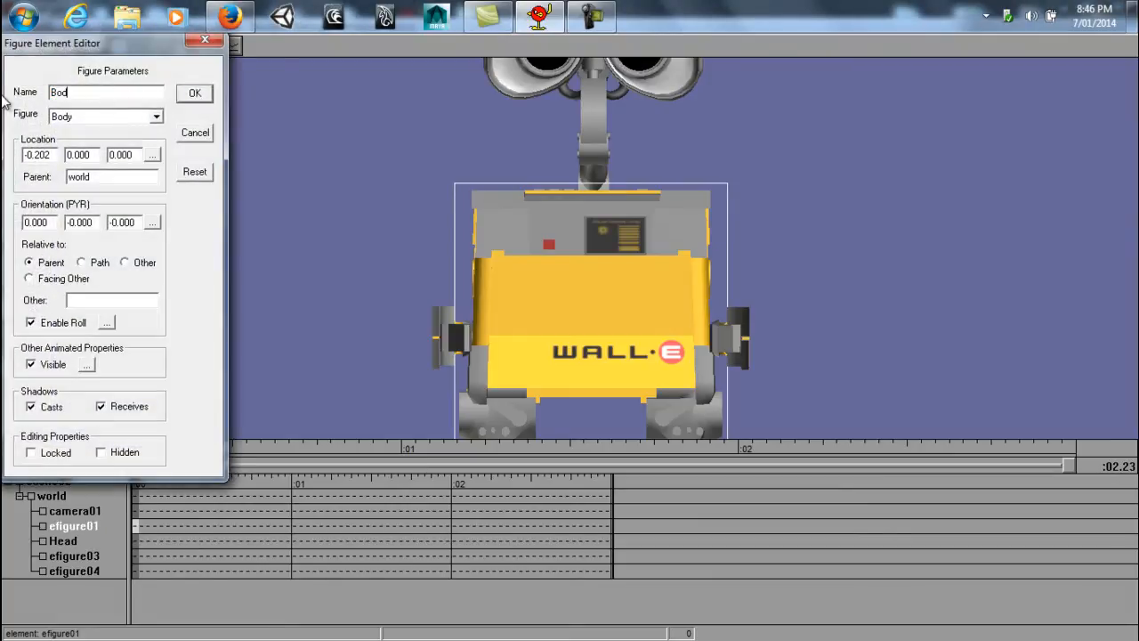
Step: Finish naming Body, name the arms 'Left Arm' and 'Right Arm', then select Body
type("y")
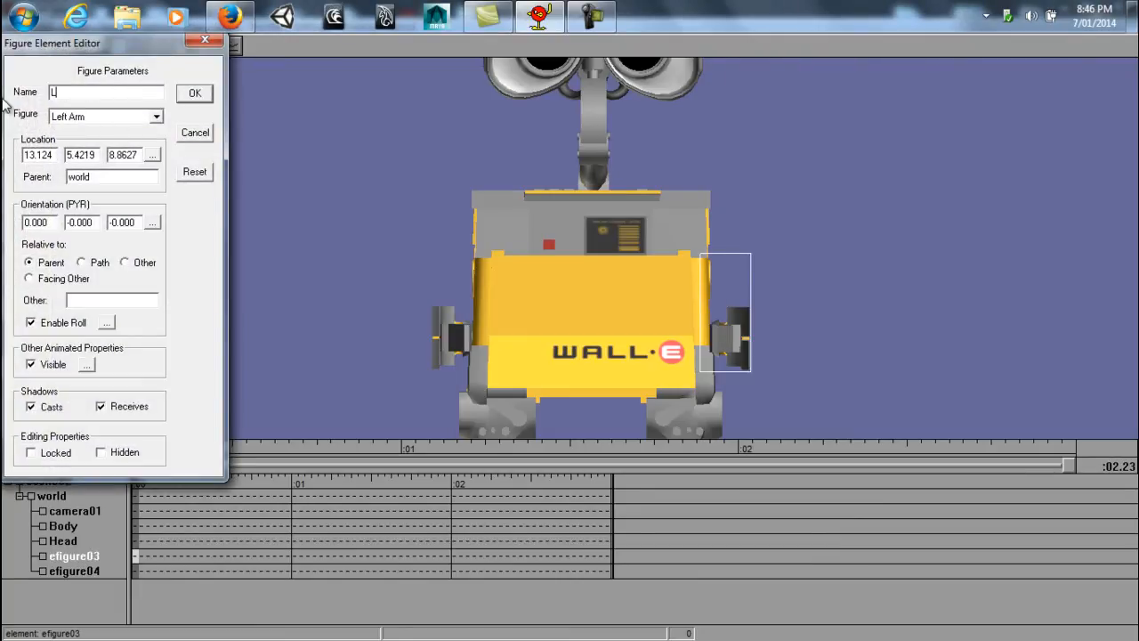
type("Left Arm")
type("Right")
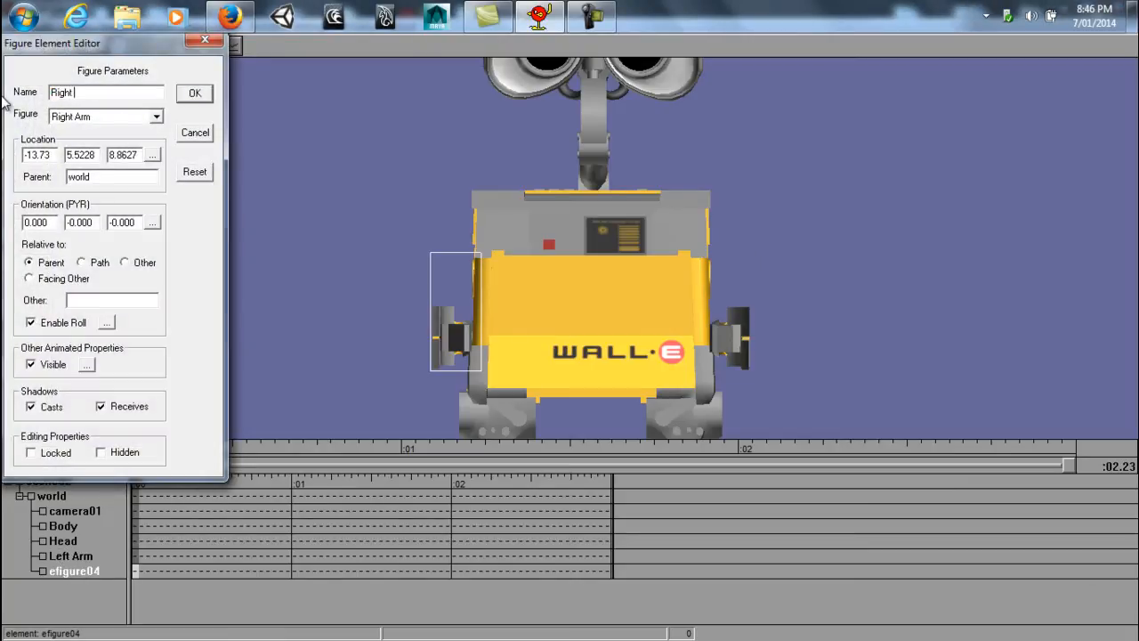
left_click(194, 93)
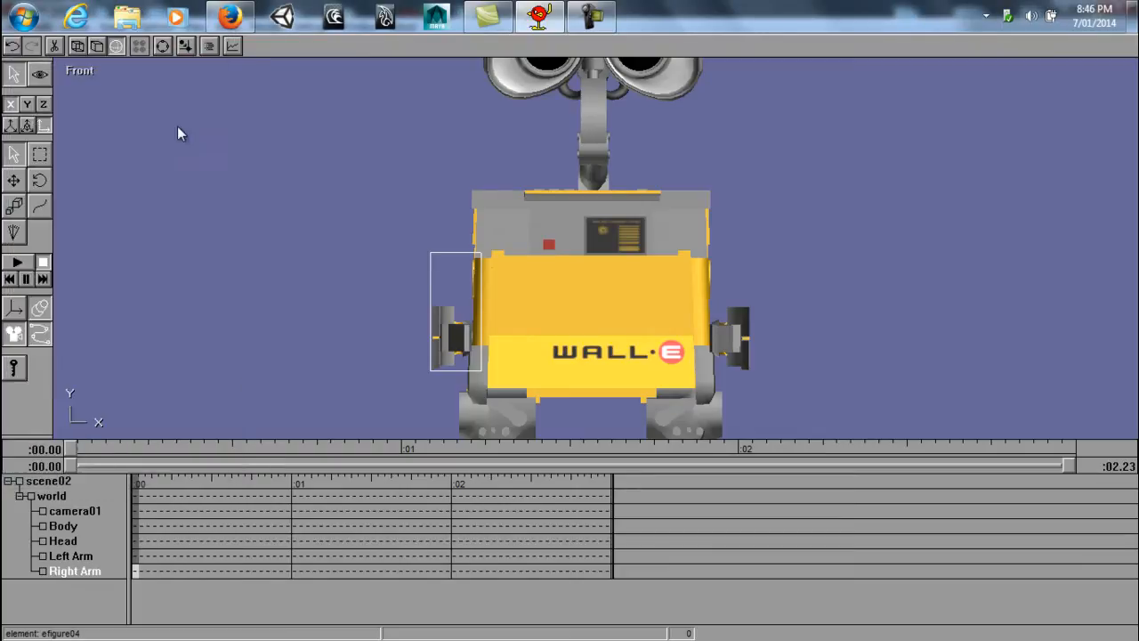
left_click(63, 526)
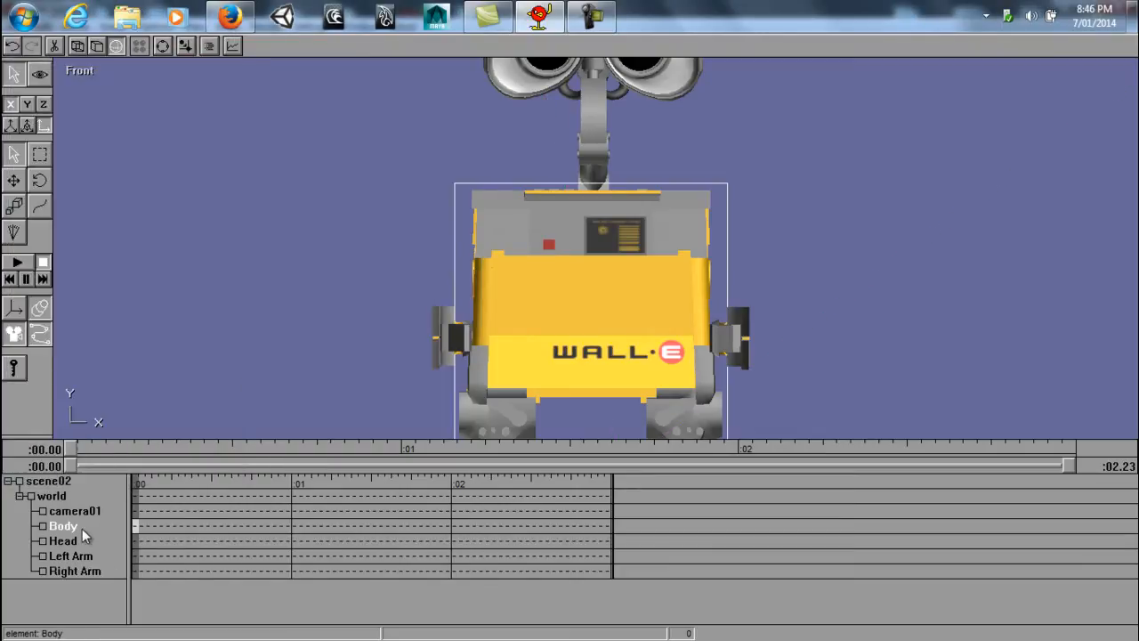
Step: Set the Head element's Parent to Body in the Figure Element Editor
double_click(62, 525)
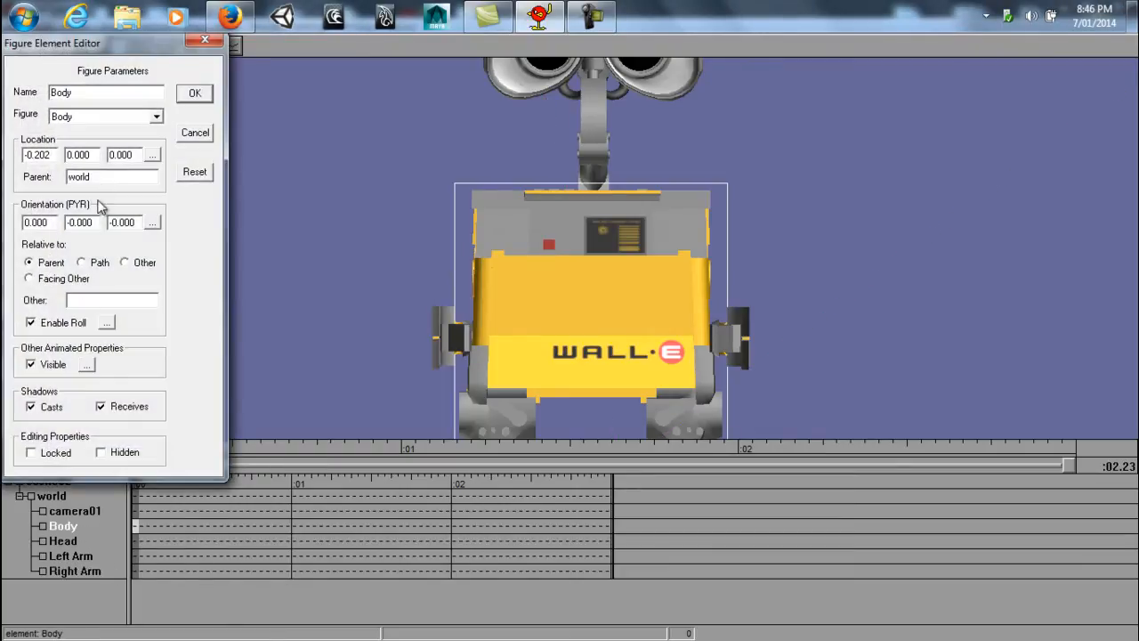
triple_click(111, 177)
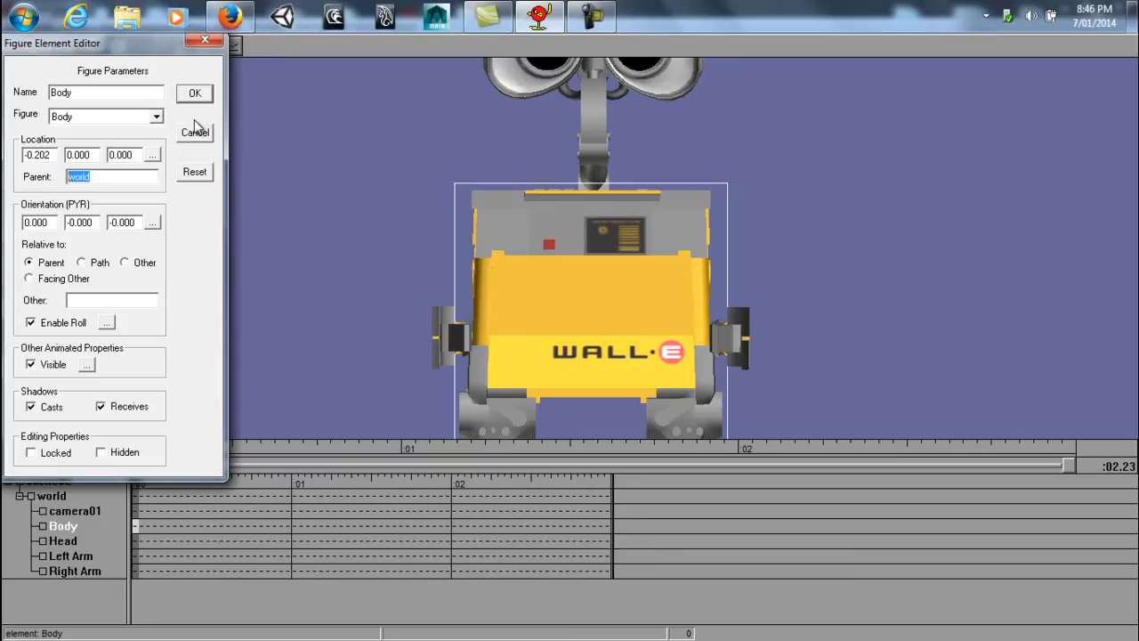
mouse_move(139, 441)
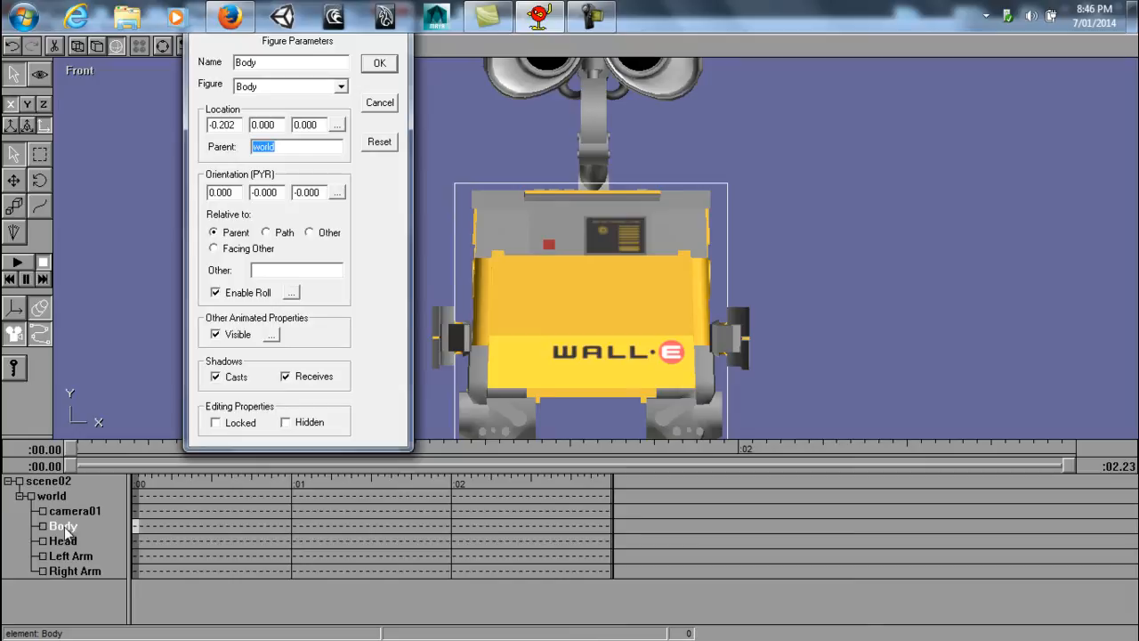
mouse_move(49, 507)
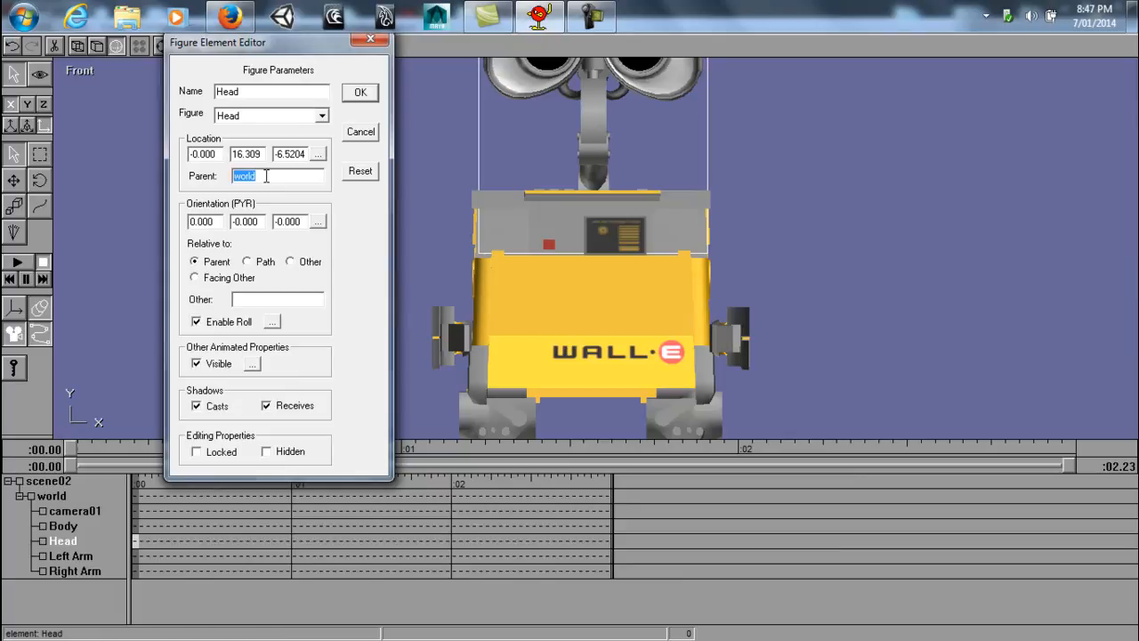
type("Body")
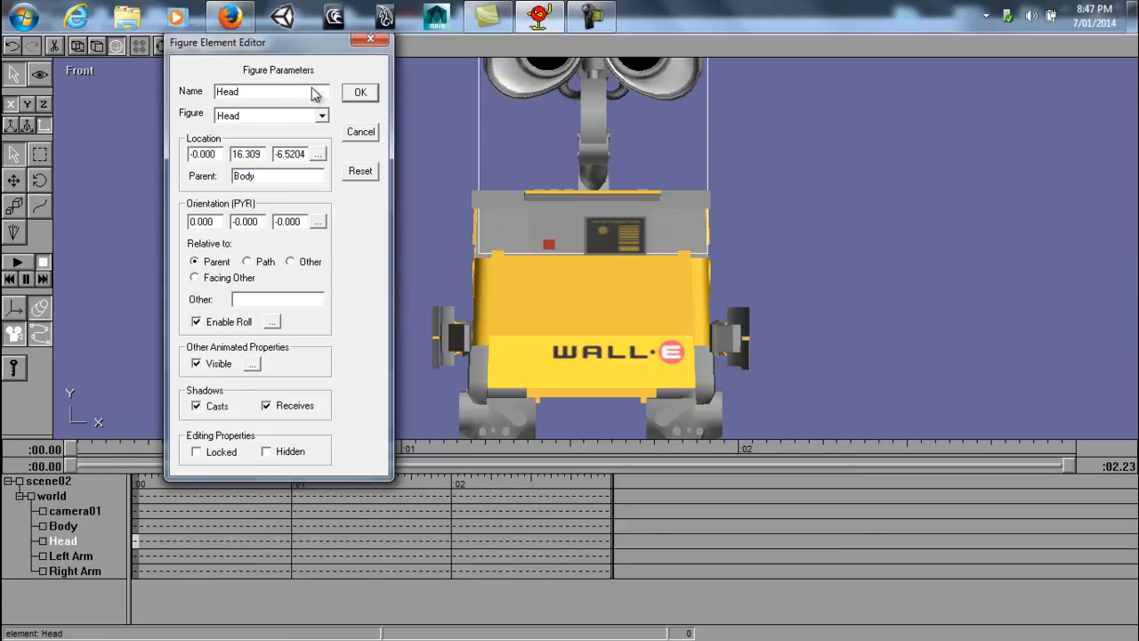
left_click(359, 91)
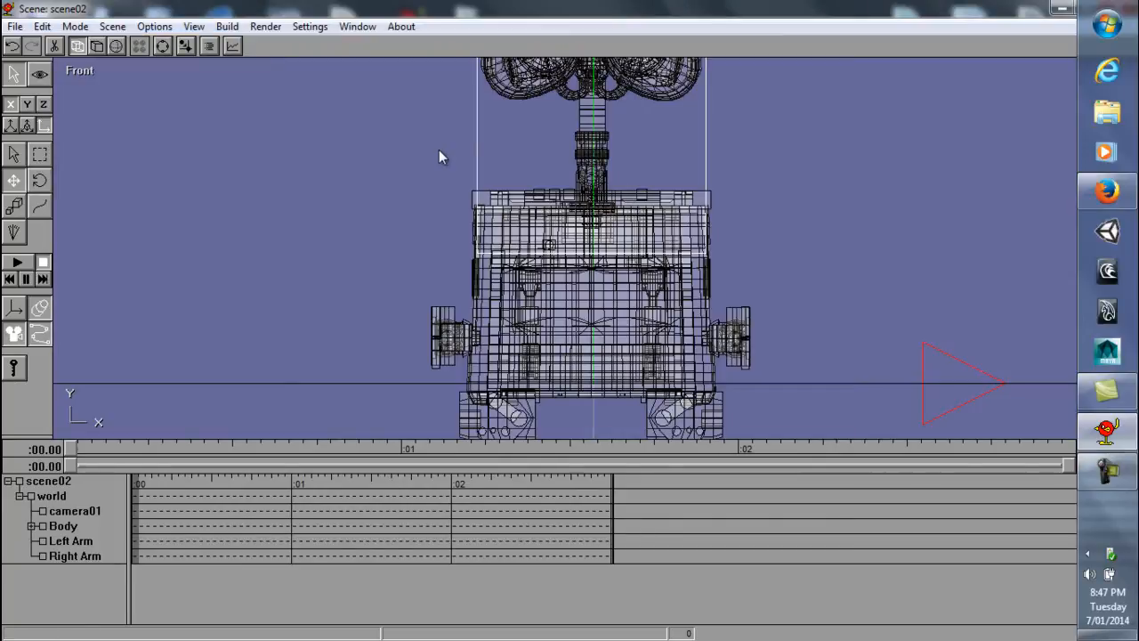
mouse_move(596, 151)
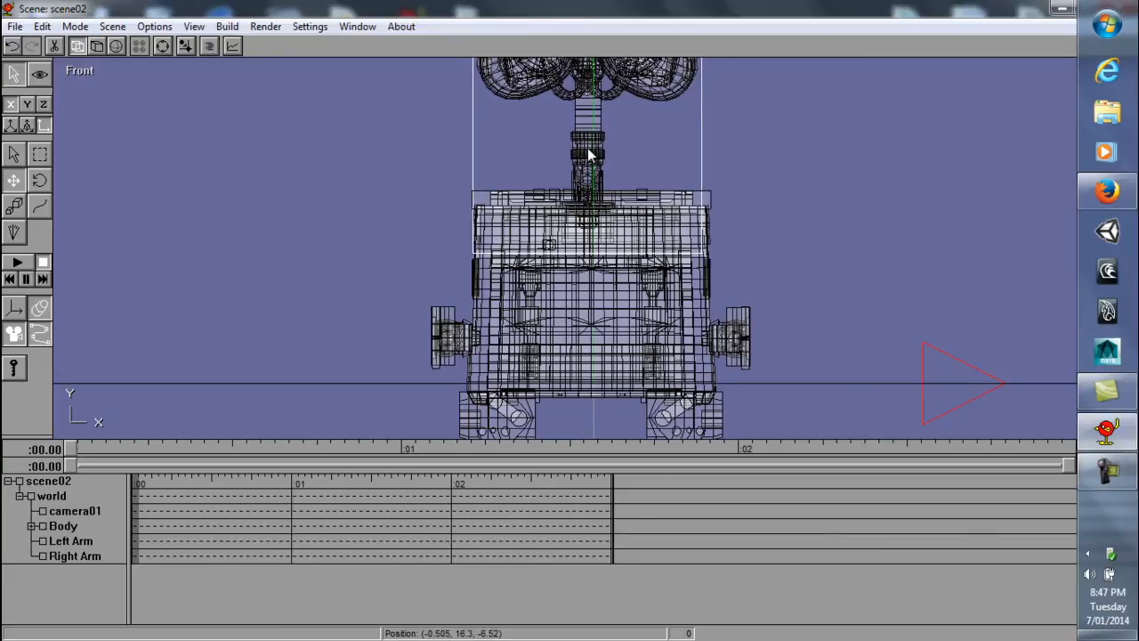
Step: Rotate the Body to confirm the Head follows, then clear the selection
left_click(163, 46)
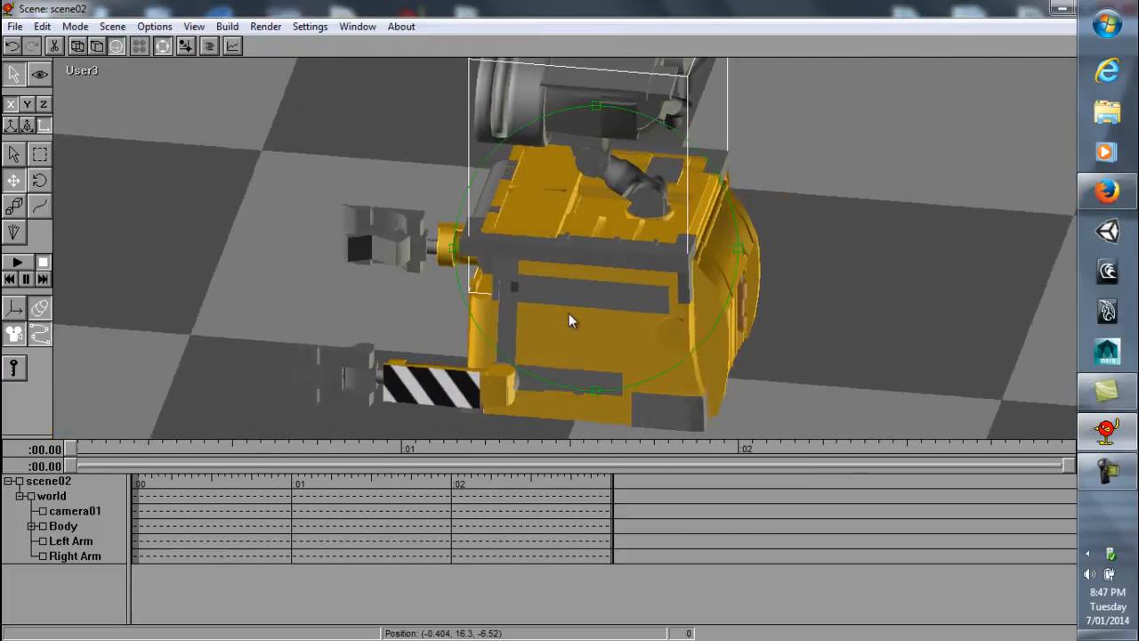
left_click(193, 25)
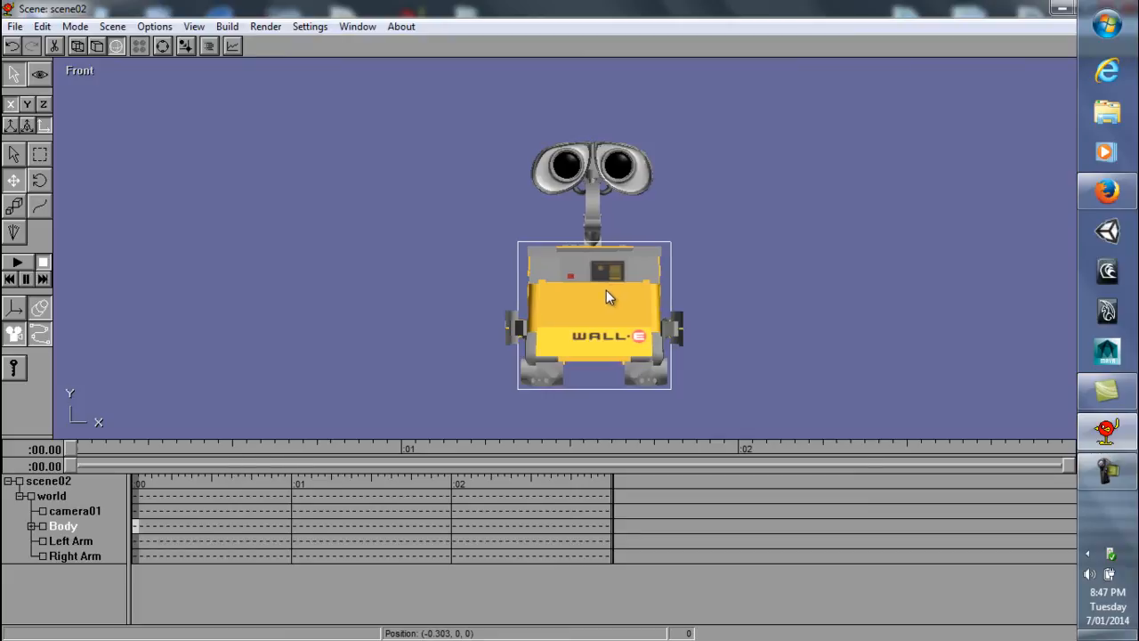
left_click(13, 154)
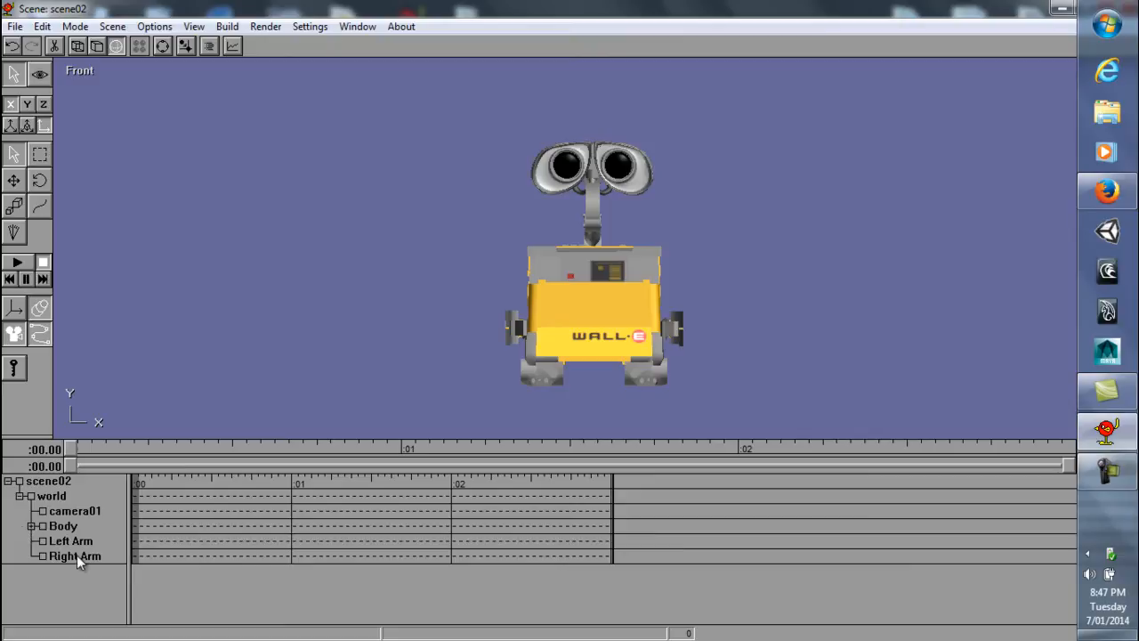
Step: Set Body as the Parent of both Left Arm and Right Arm
double_click(71, 540)
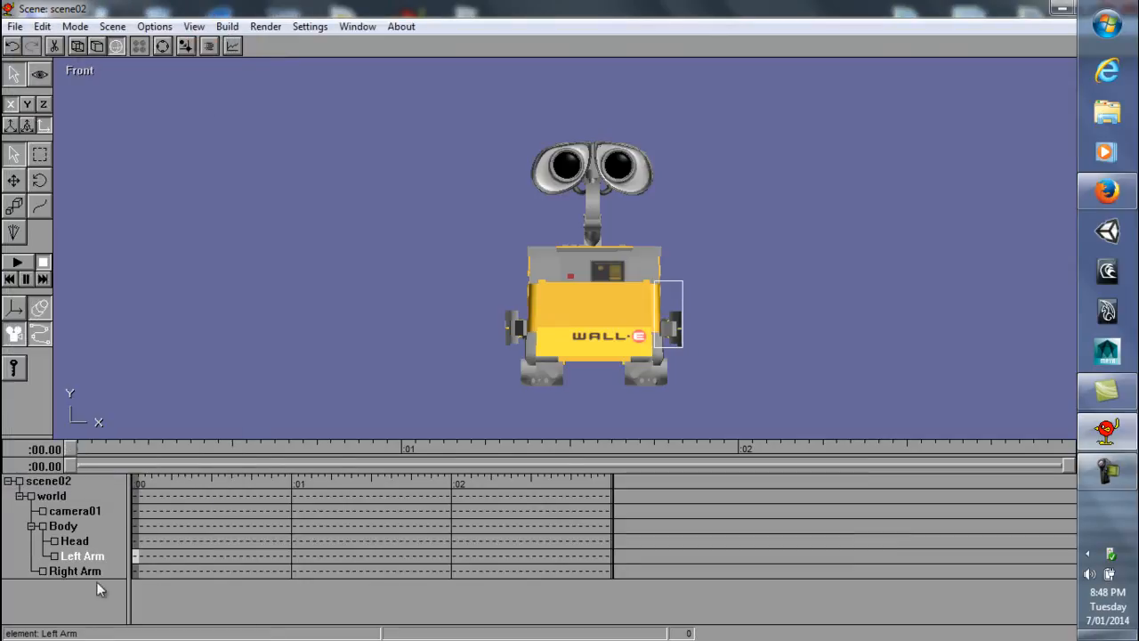
double_click(75, 570)
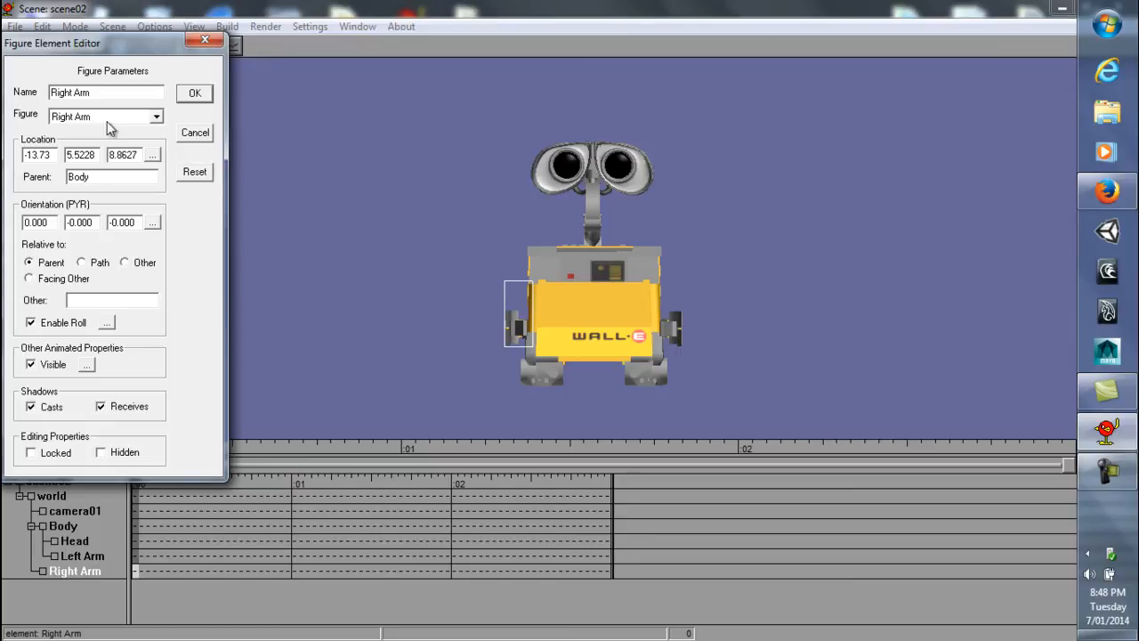
left_click(194, 93)
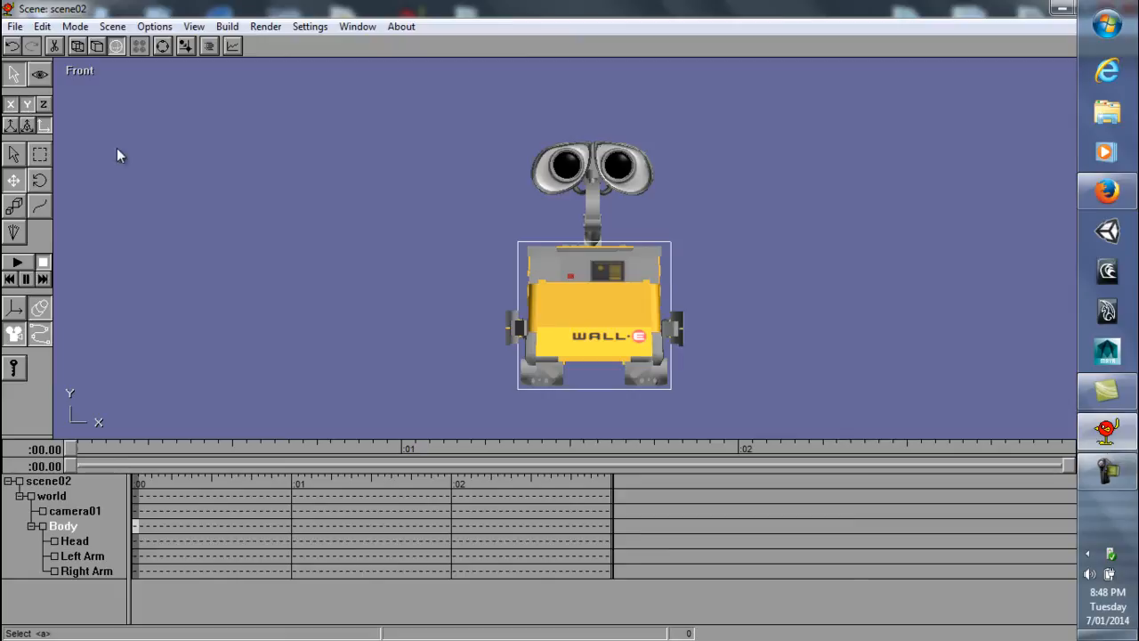
Step: Rotate the Body several ways and tilt the Head, confirming head and arms follow
left_click_drag(594, 316, 549, 280)
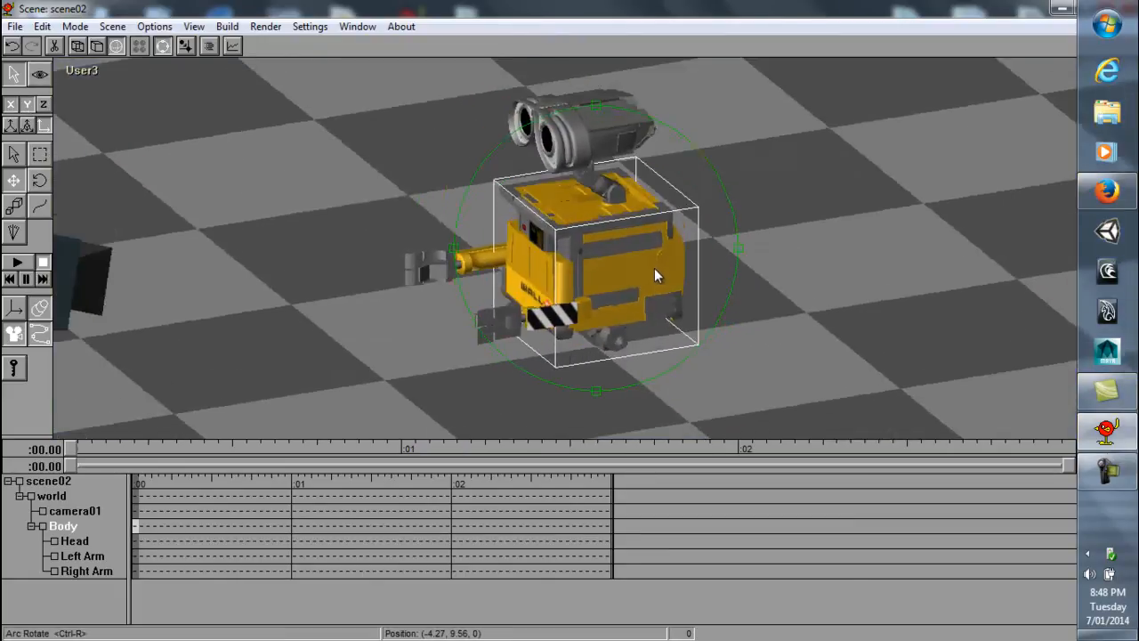
left_click_drag(654, 275, 578, 220)
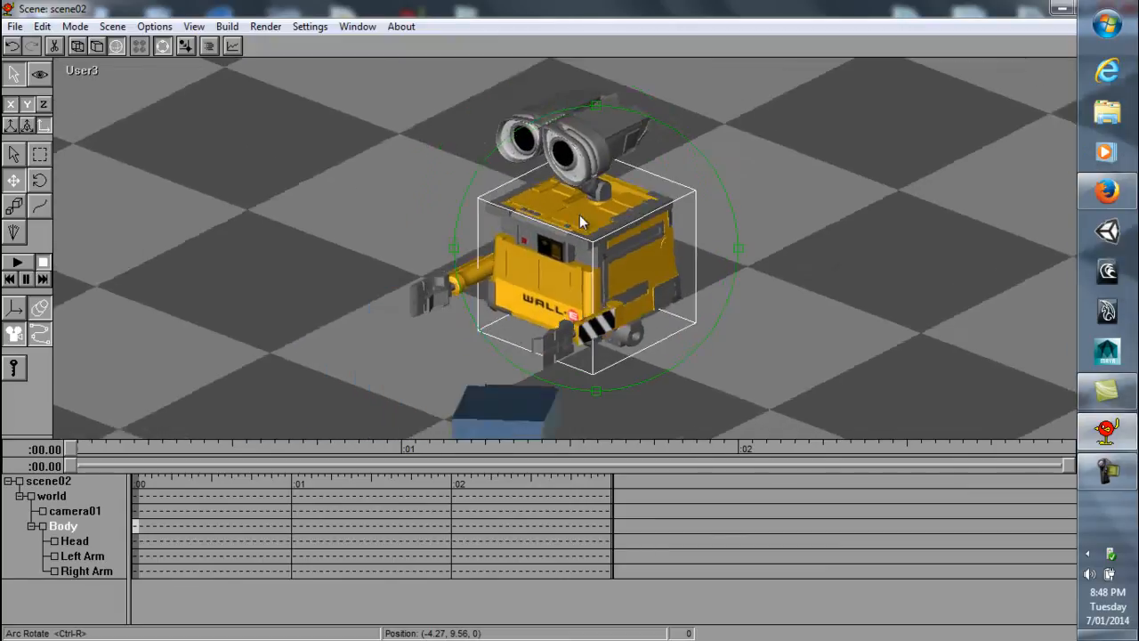
left_click_drag(578, 222, 668, 276)
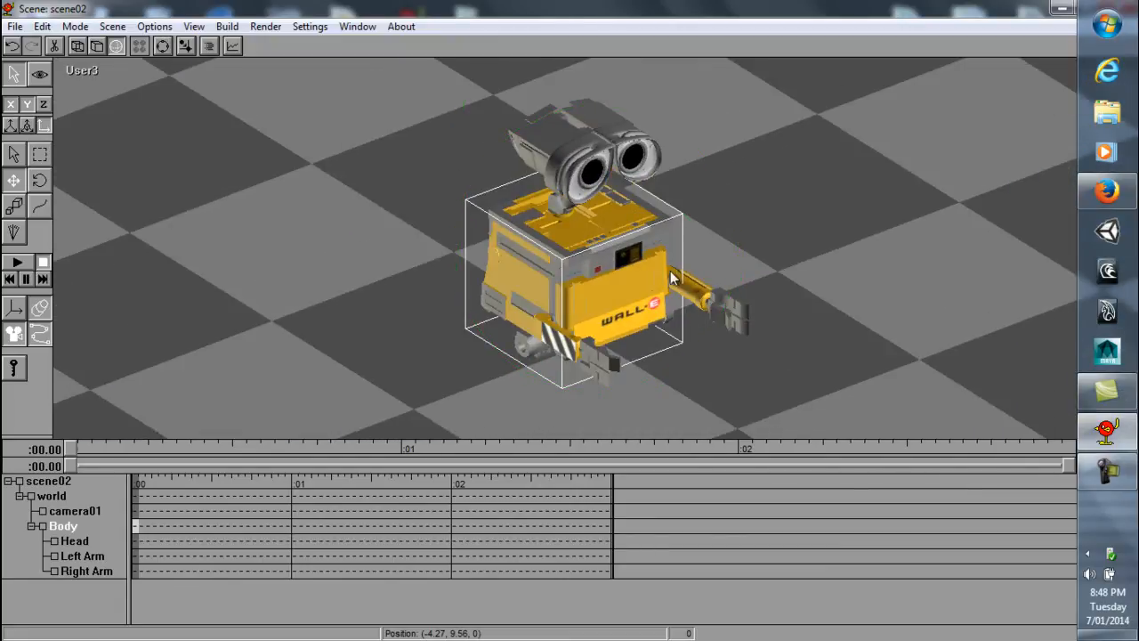
left_click_drag(672, 276, 552, 231)
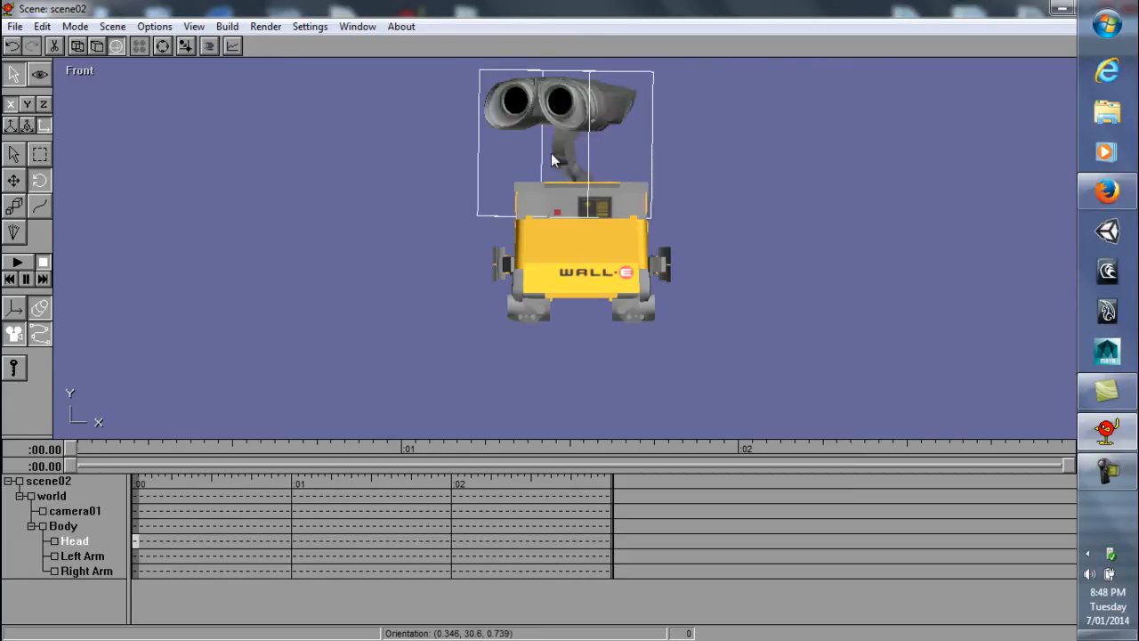
left_click_drag(551, 160, 681, 167)
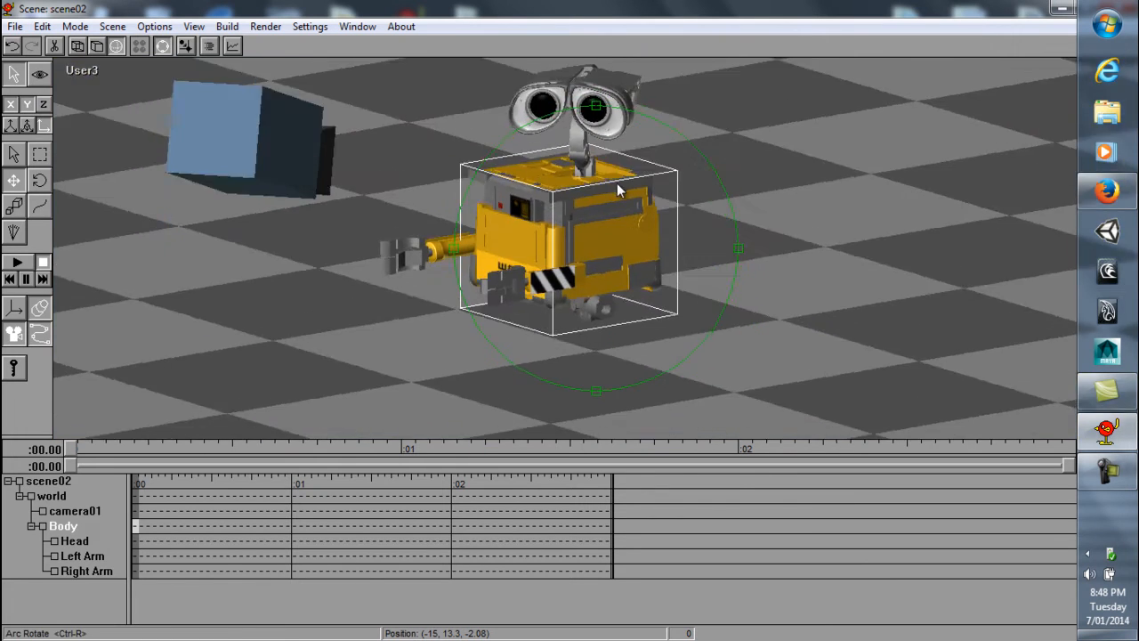
left_click_drag(619, 192, 672, 196)
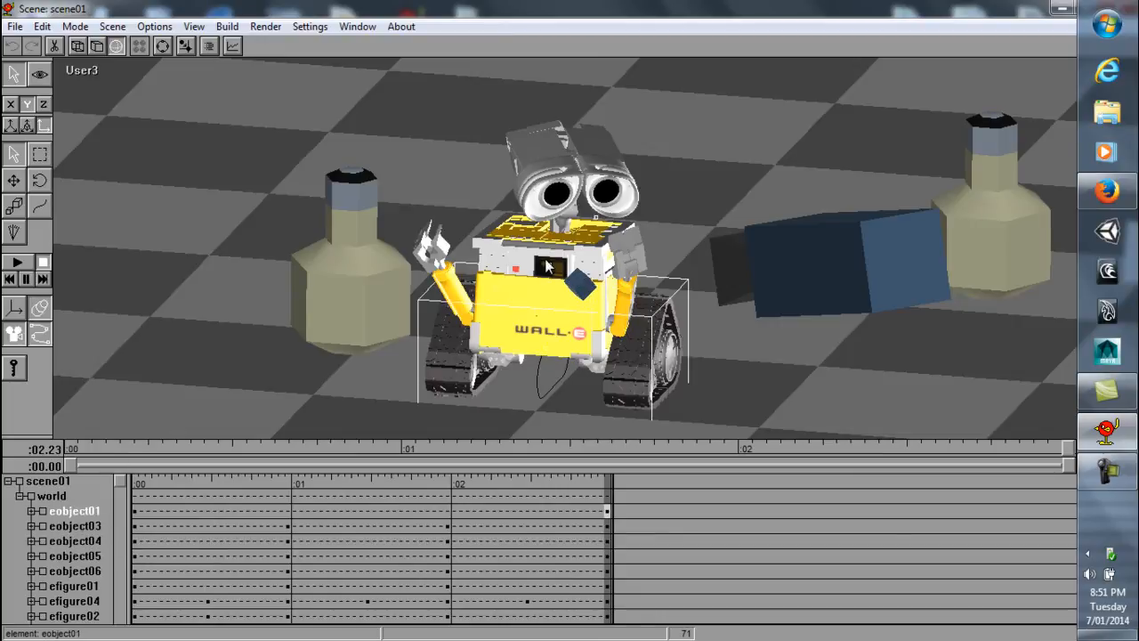
Step: Select the efigure01 WALL-E figure in scene01's tree
left_click(43, 104)
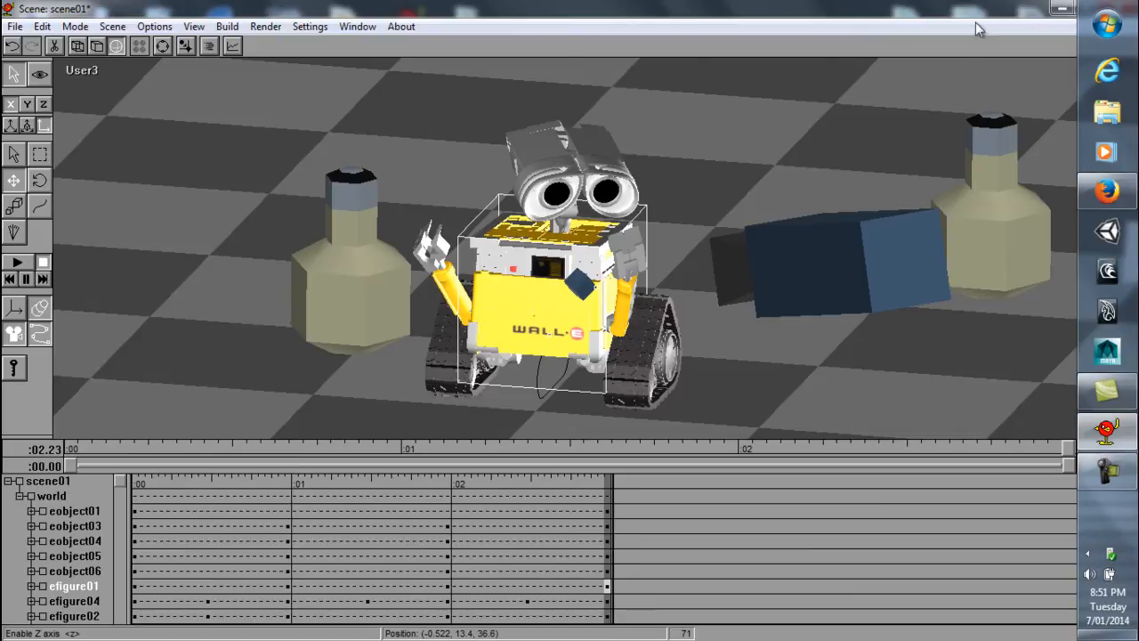
mouse_move(1006, 124)
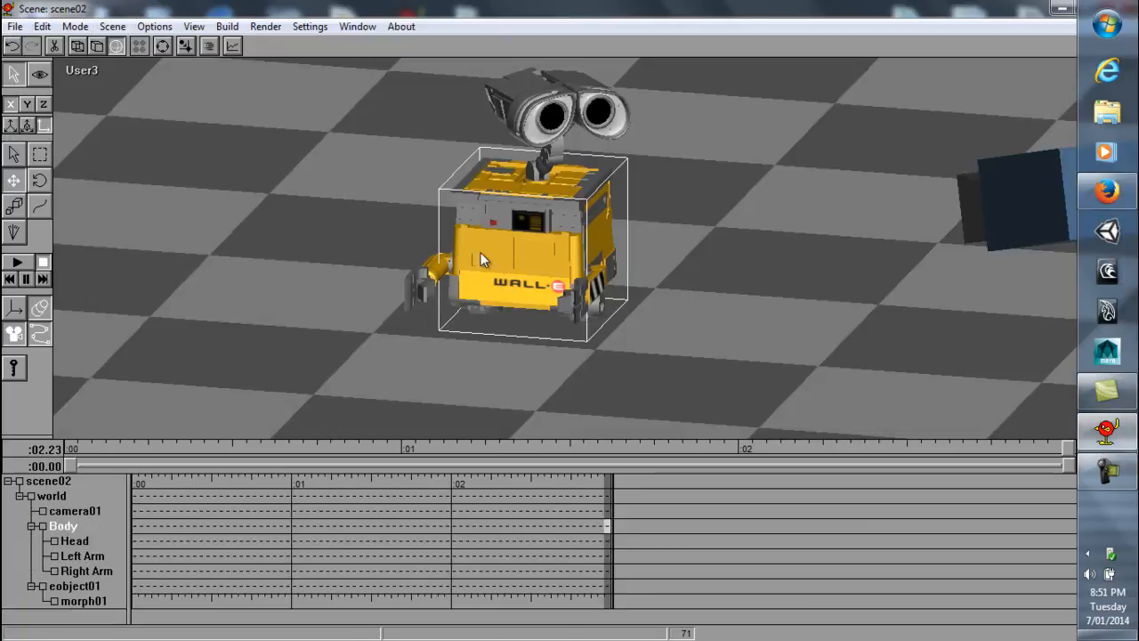
Step: Turn and tip the WALL-E Body with the Rotate tool until it lies on its side
left_click_drag(481, 258, 450, 276)
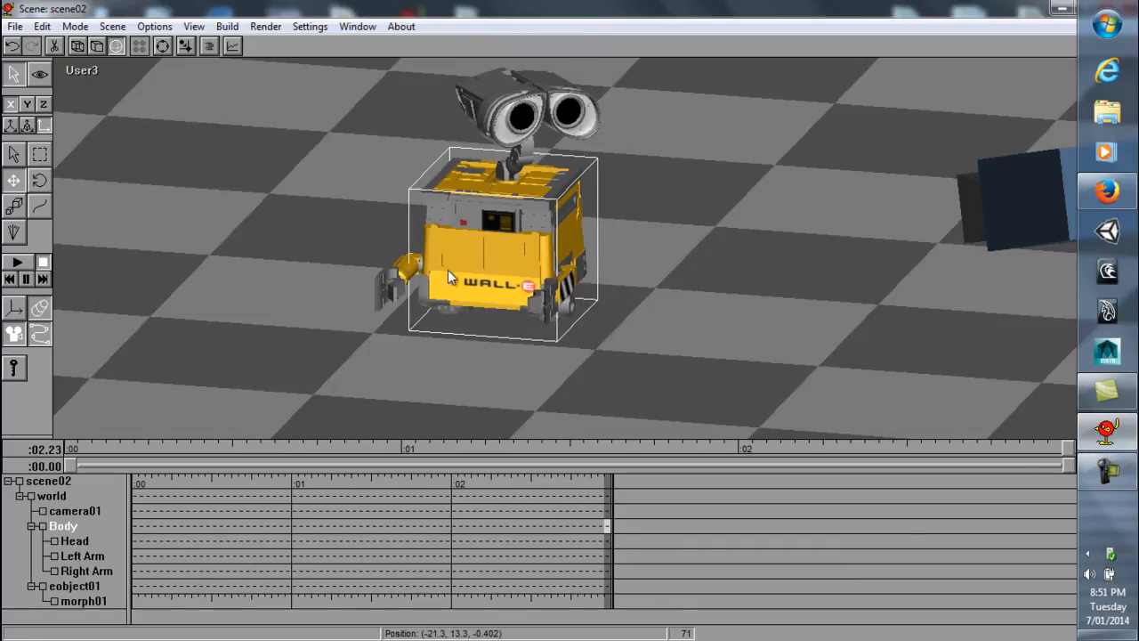
left_click(10, 104)
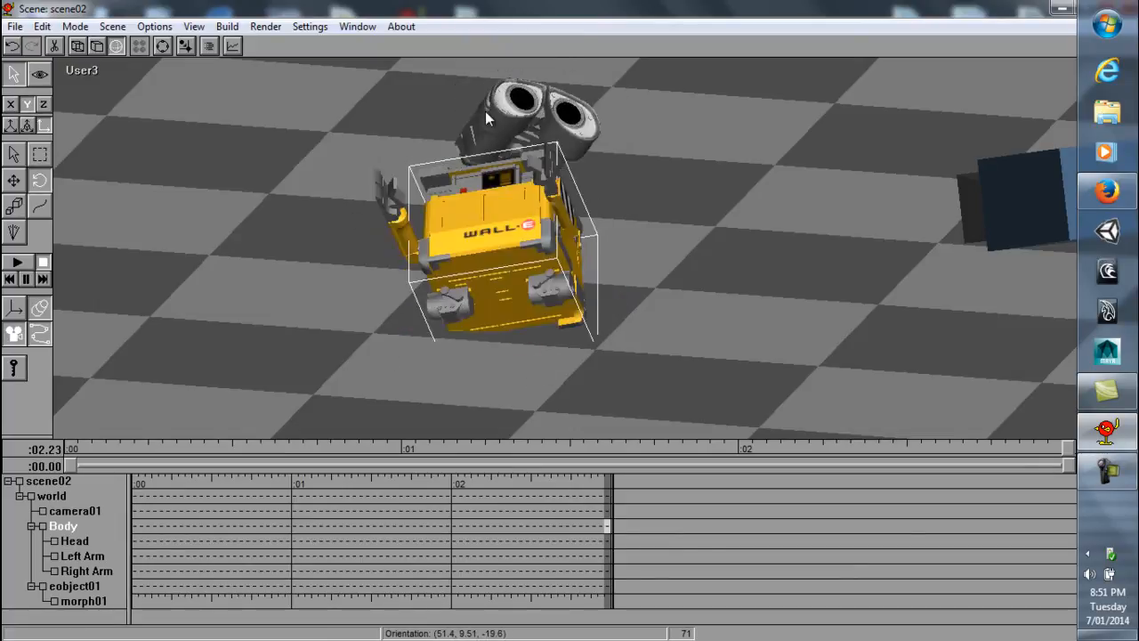
left_click_drag(485, 115, 503, 142)
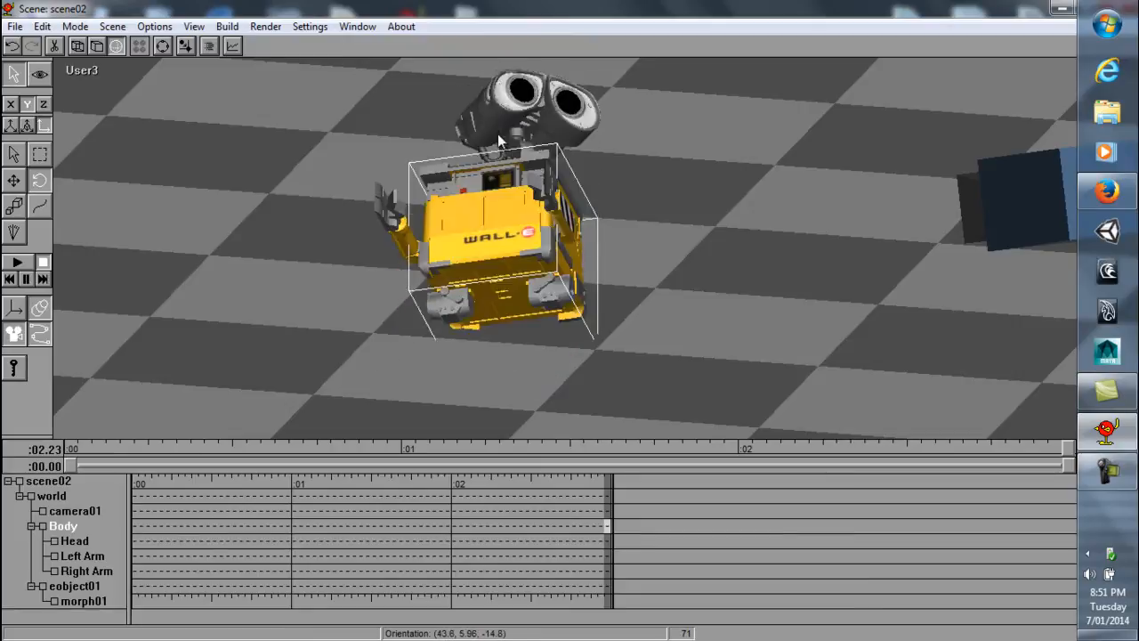
left_click_drag(498, 143, 512, 236)
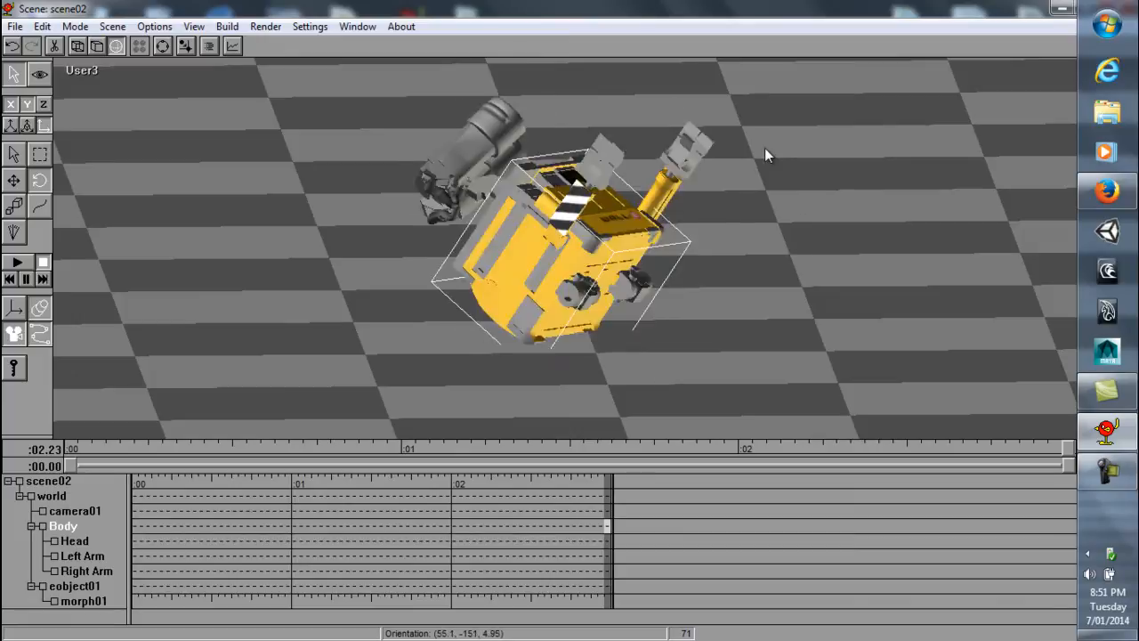
left_click_drag(768, 156, 650, 236)
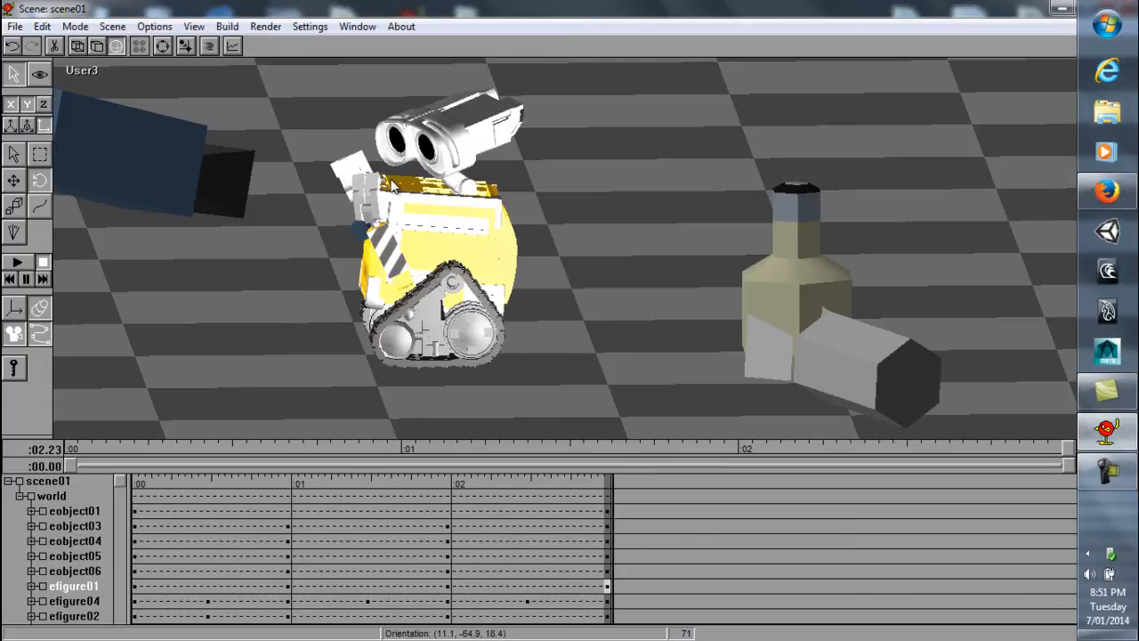
Step: Leave the WALL-E Body slightly tilted in the Front view, head and arms following
left_click(436, 250)
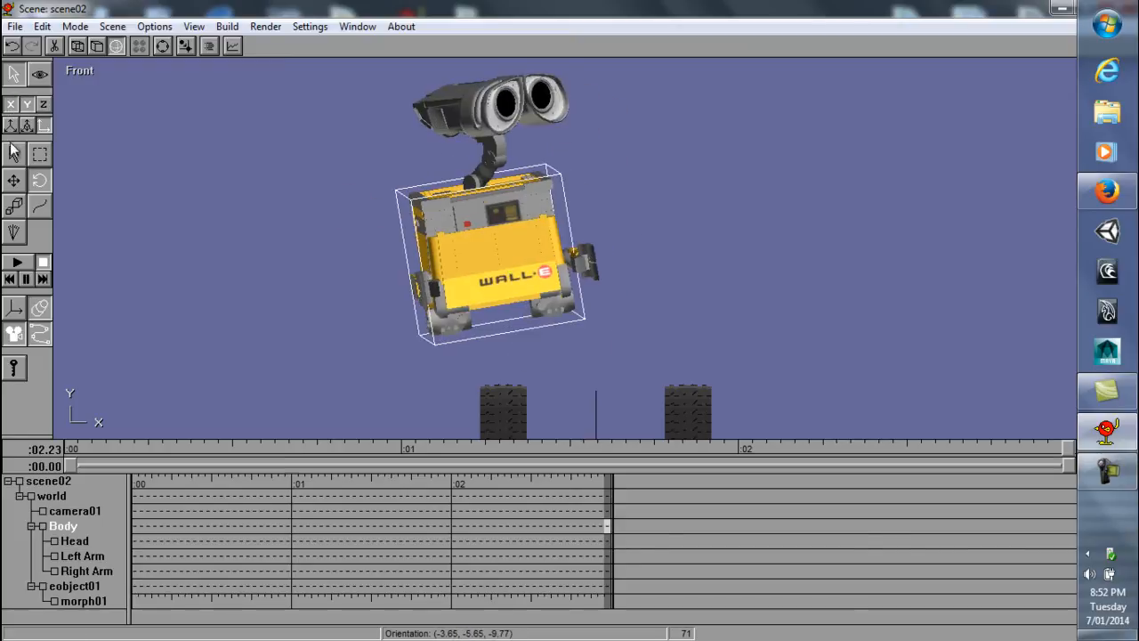
Step: Change the Left Arm's parent from 'world' to 'Body' in the Figure Element Editor
double_click(83, 555)
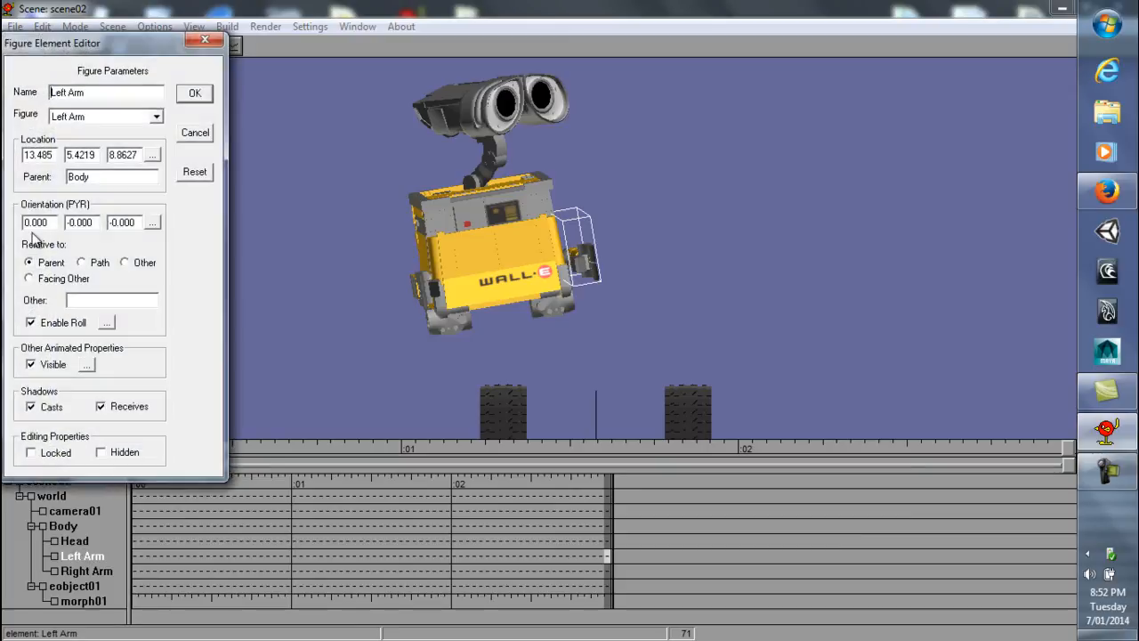
left_click(98, 176)
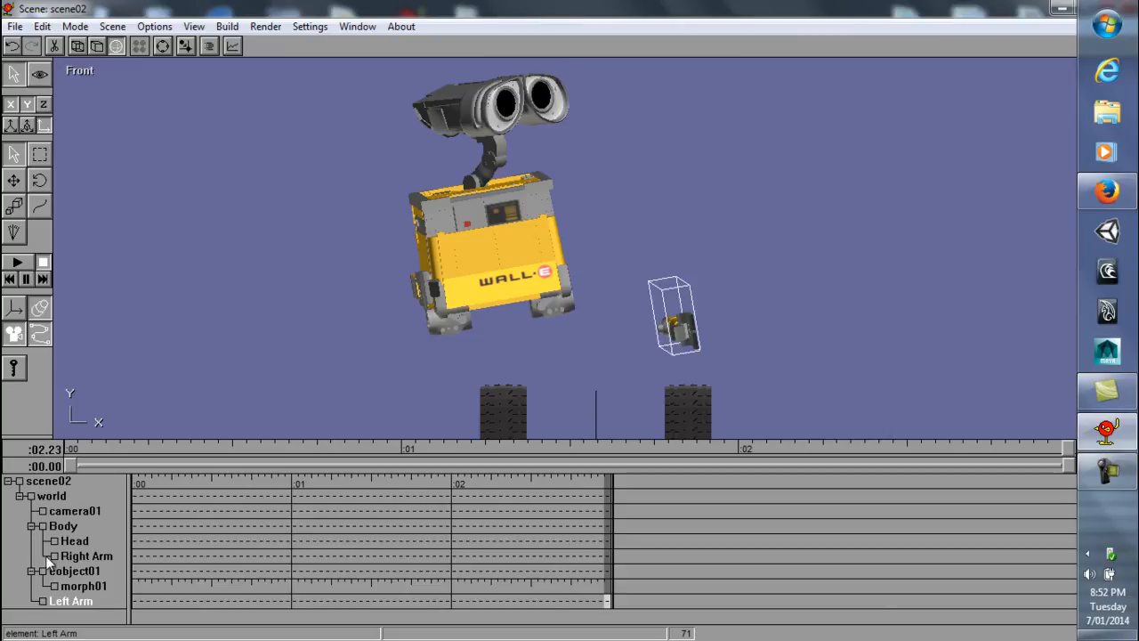
mouse_move(75, 509)
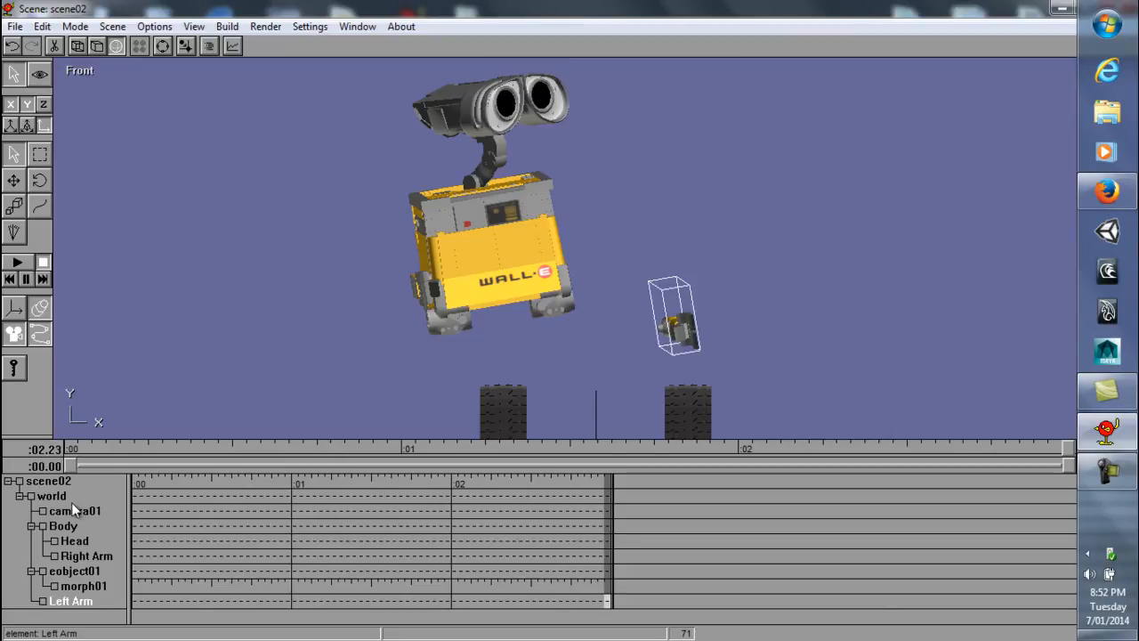
double_click(71, 601)
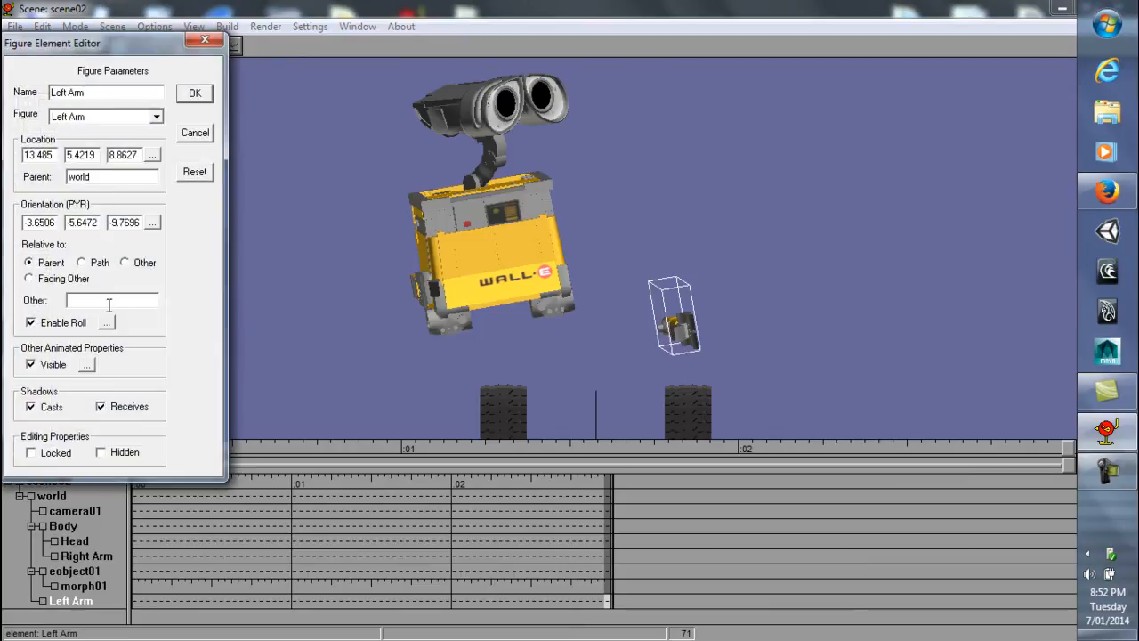
triple_click(111, 177)
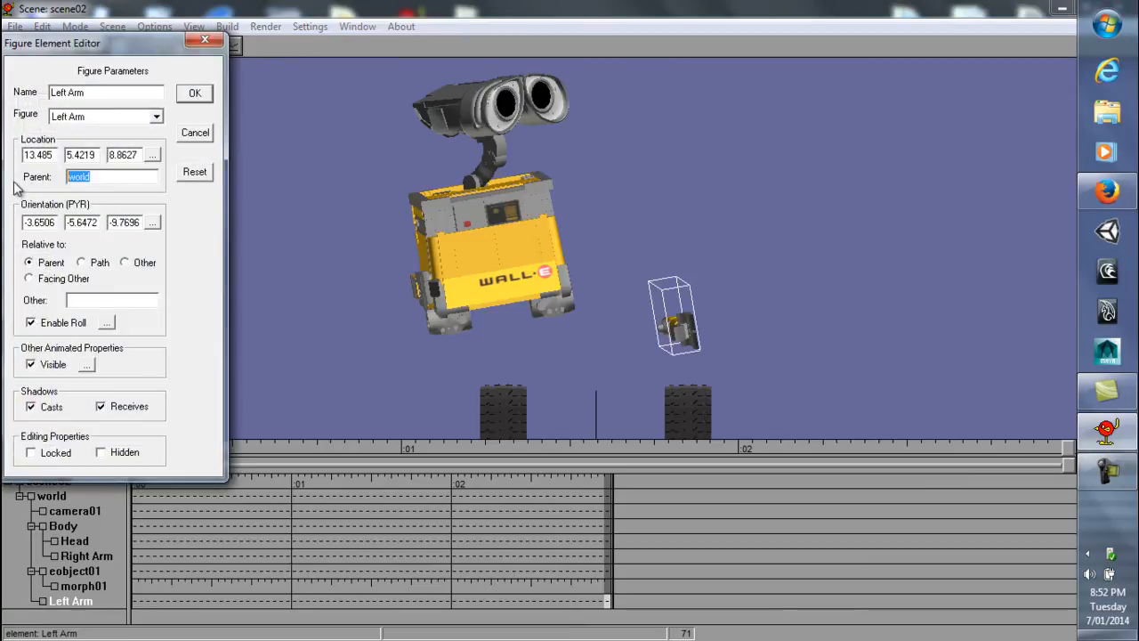
type("Body")
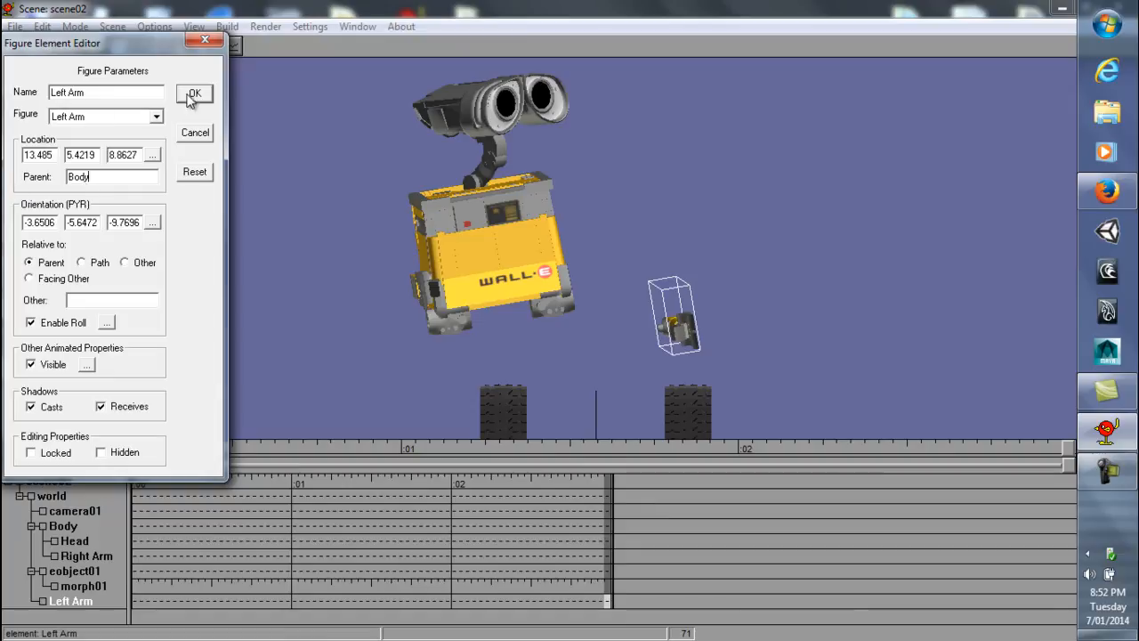
left_click(194, 96)
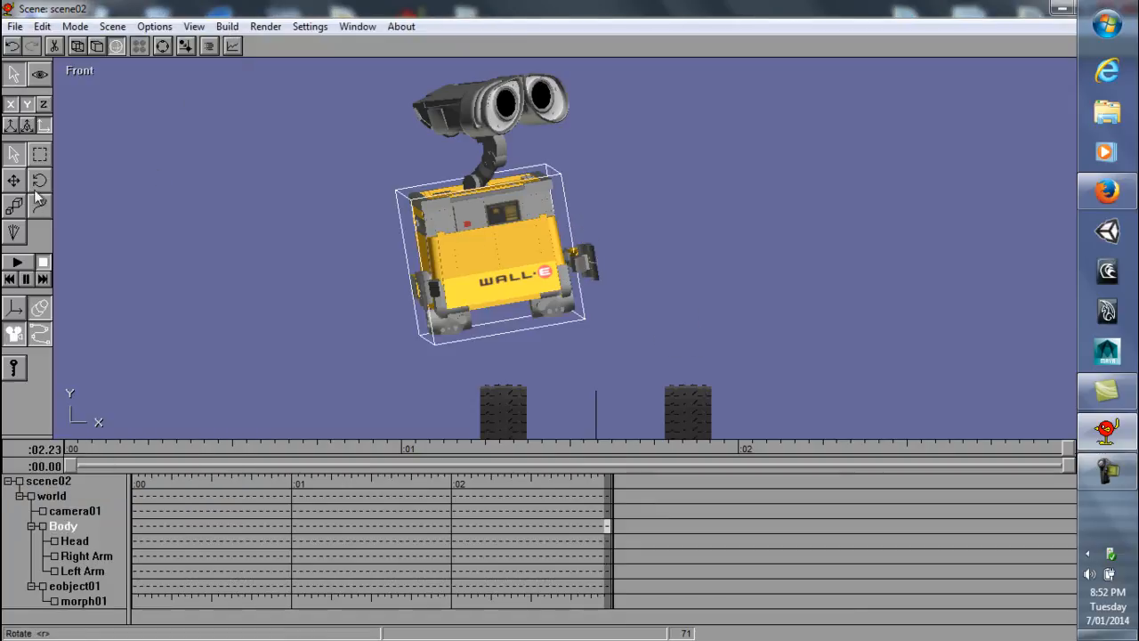
Step: Spin the Body to its side, underside and front, settle it near upright, then pick Head
left_click_drag(489, 250, 596, 263)
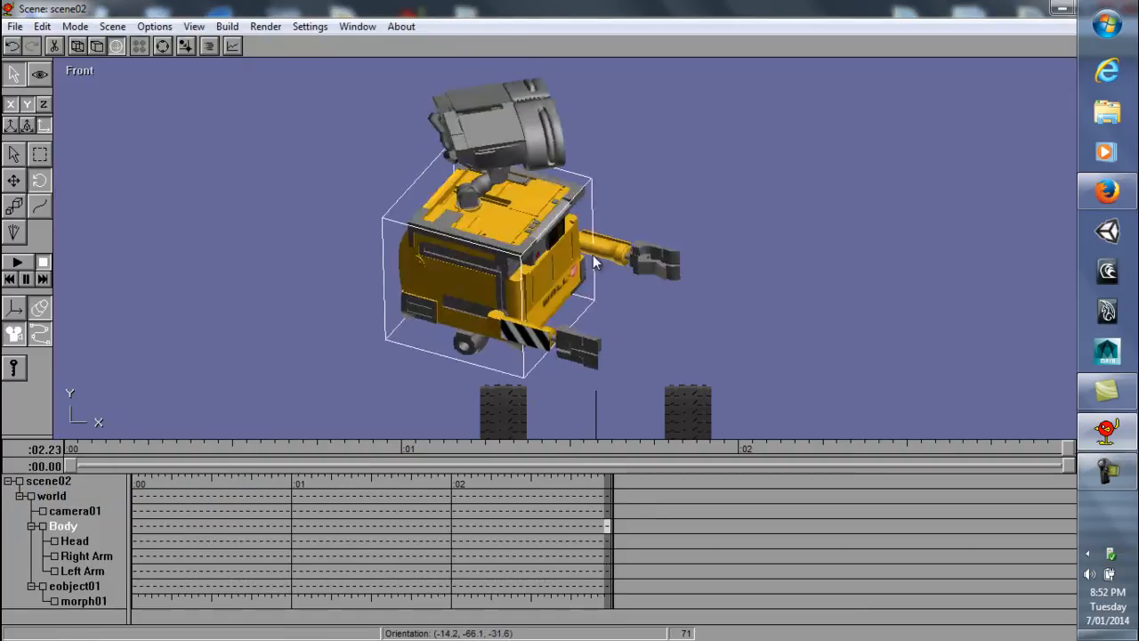
left_click_drag(596, 263, 516, 320)
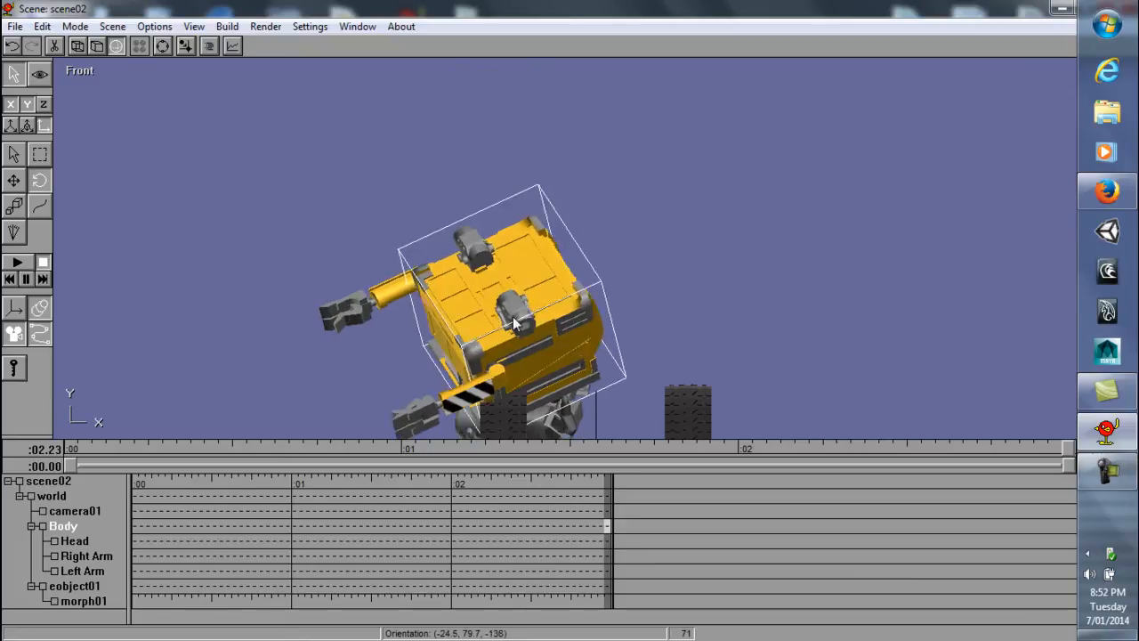
left_click_drag(516, 321, 471, 290)
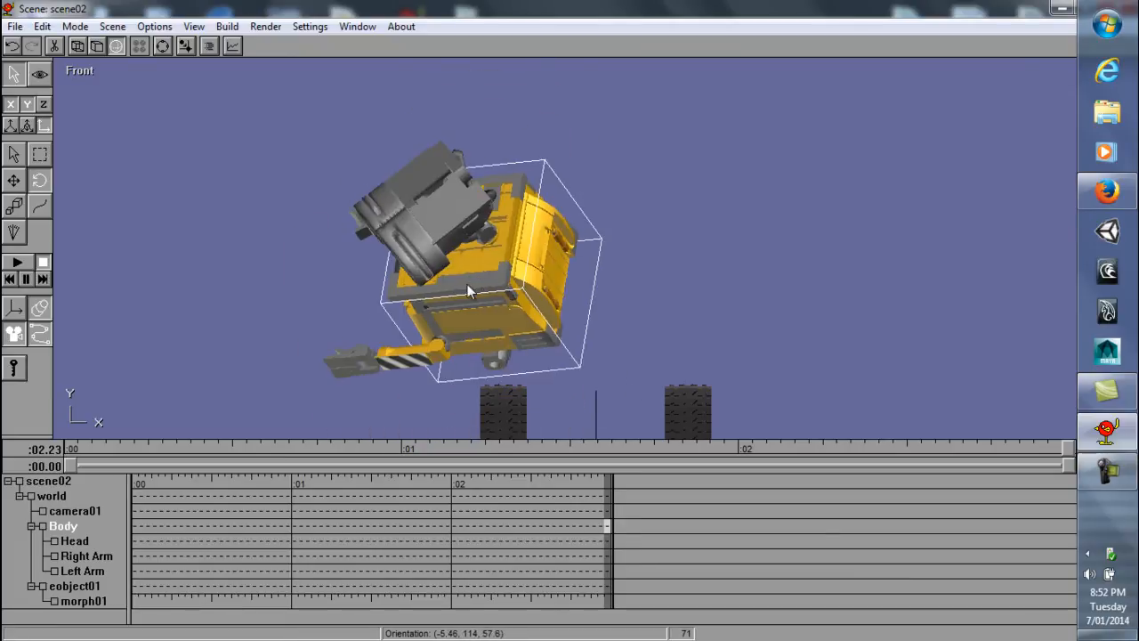
left_click_drag(469, 292, 649, 360)
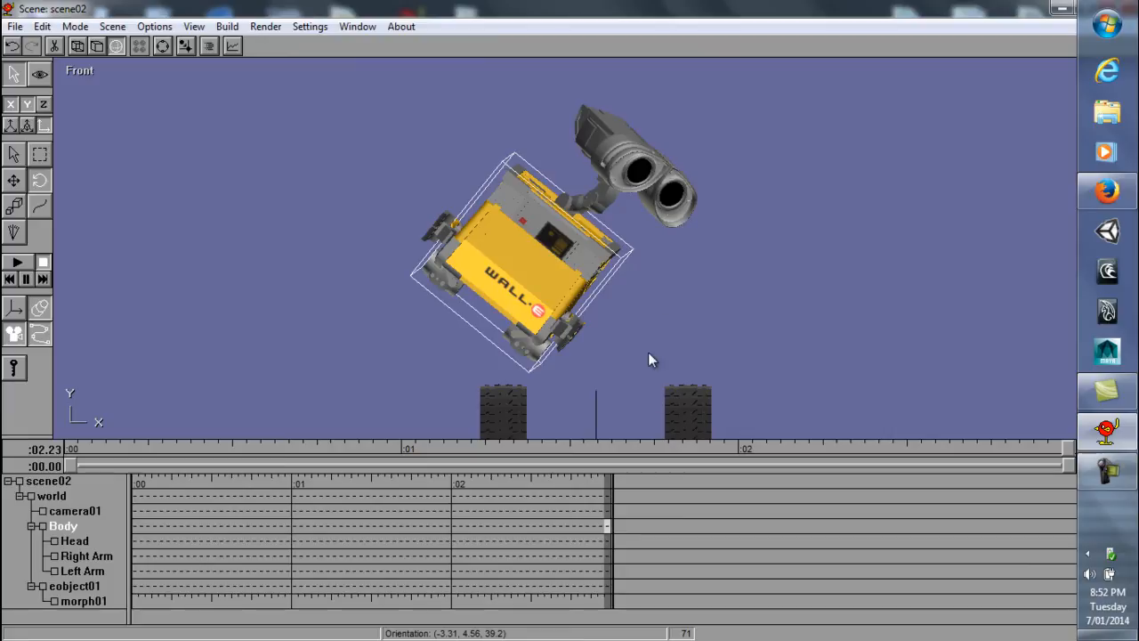
left_click_drag(649, 360, 507, 293)
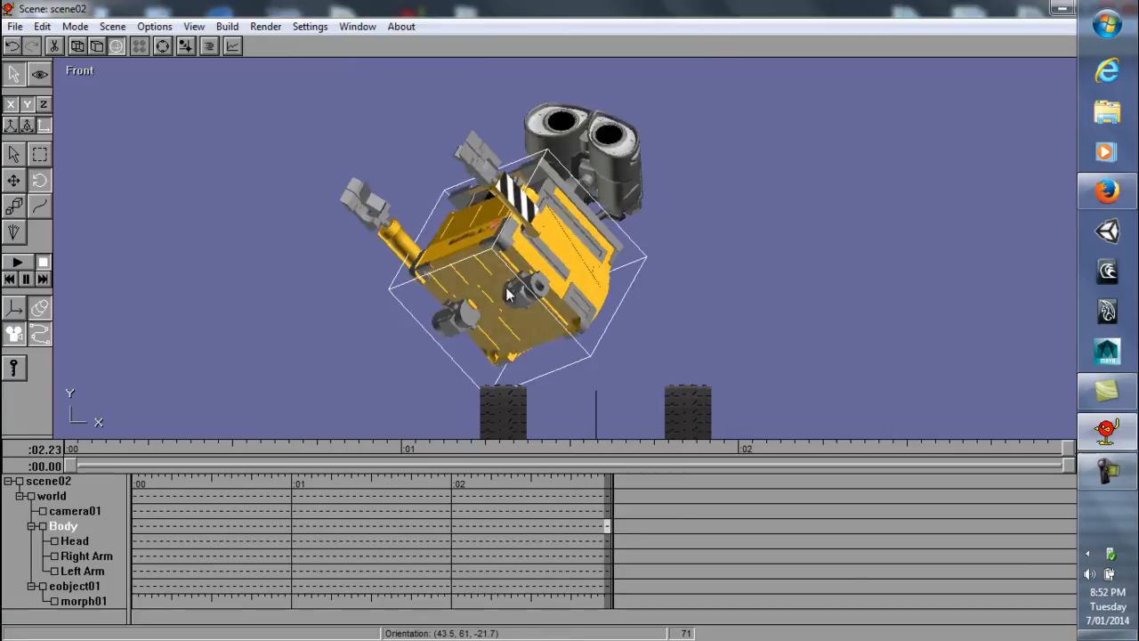
left_click_drag(512, 293, 539, 378)
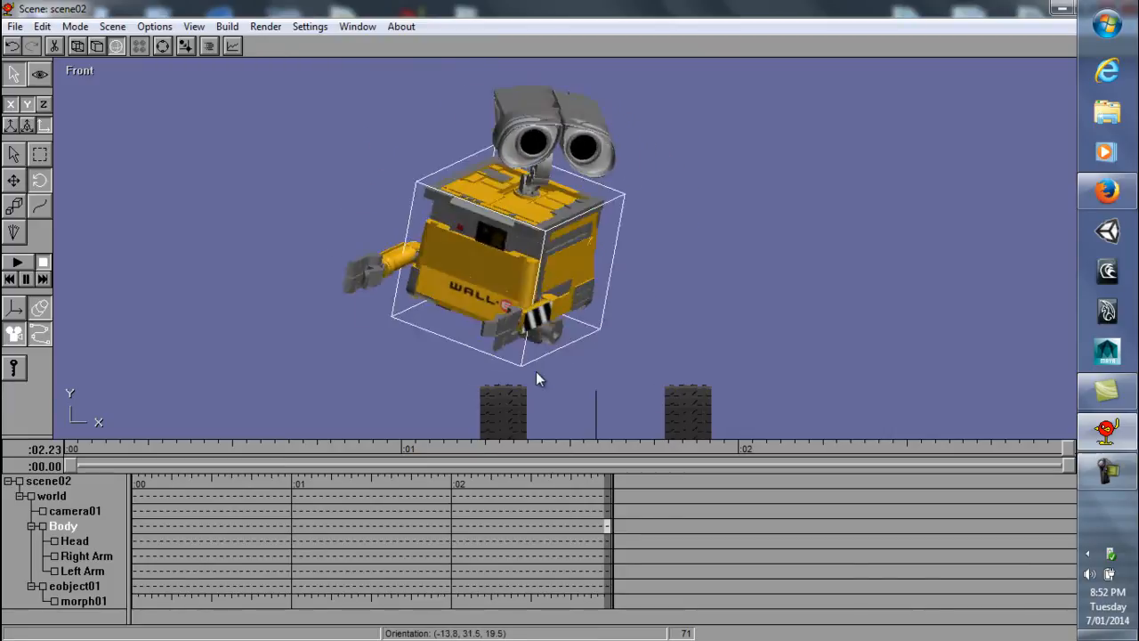
left_click_drag(534, 378, 436, 107)
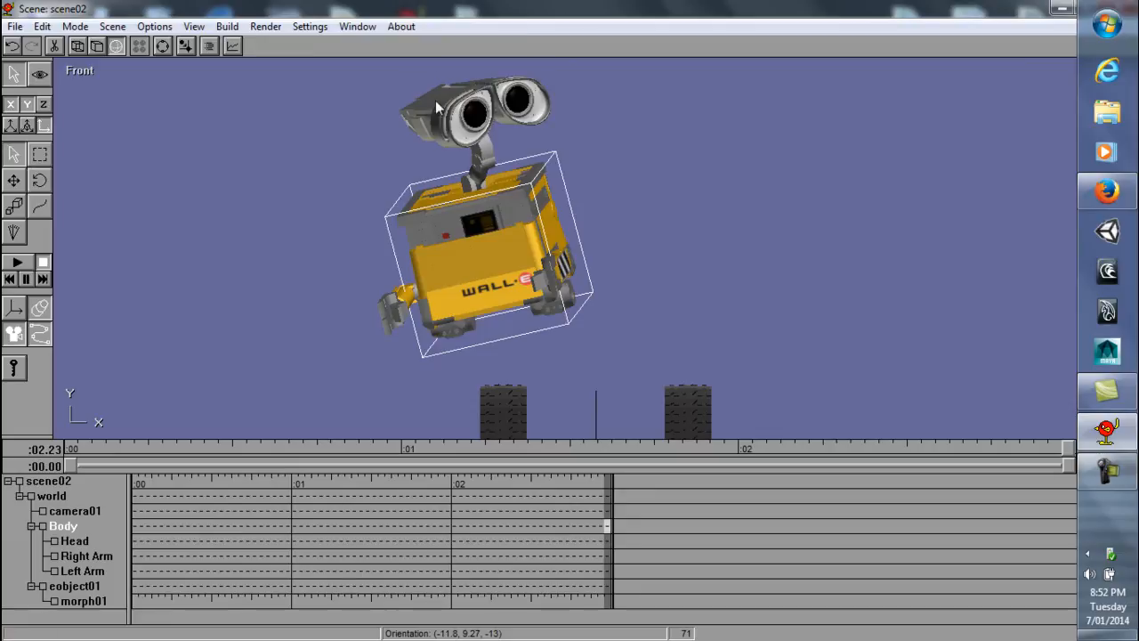
left_click(27, 104)
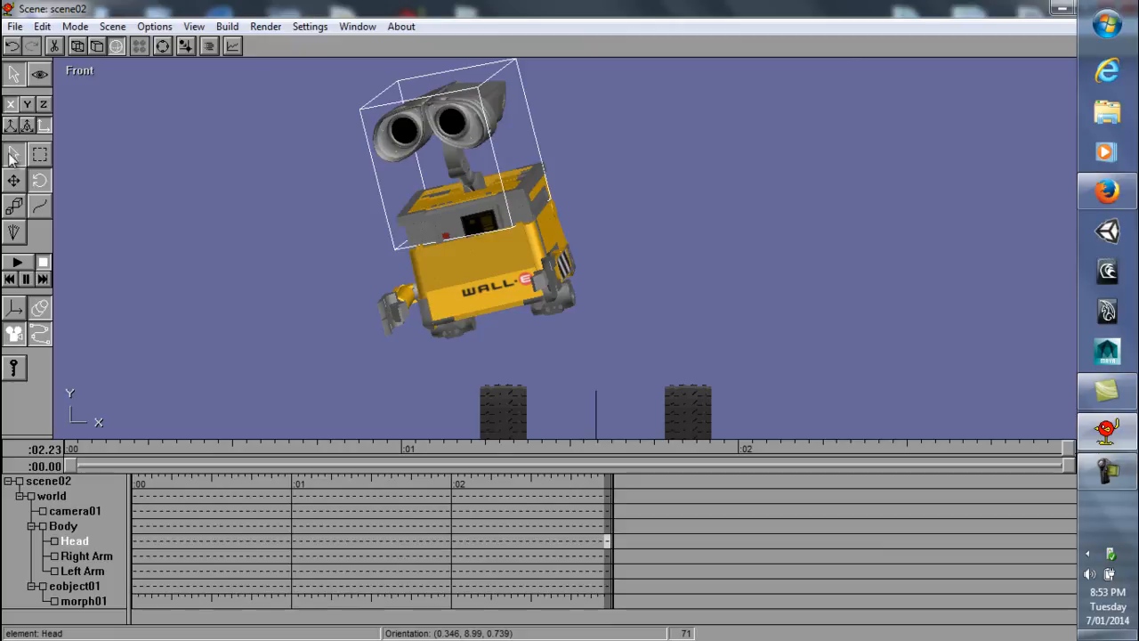
Step: Select the Body and tip it steeply onto its side with head and arms attached
left_click(86, 555)
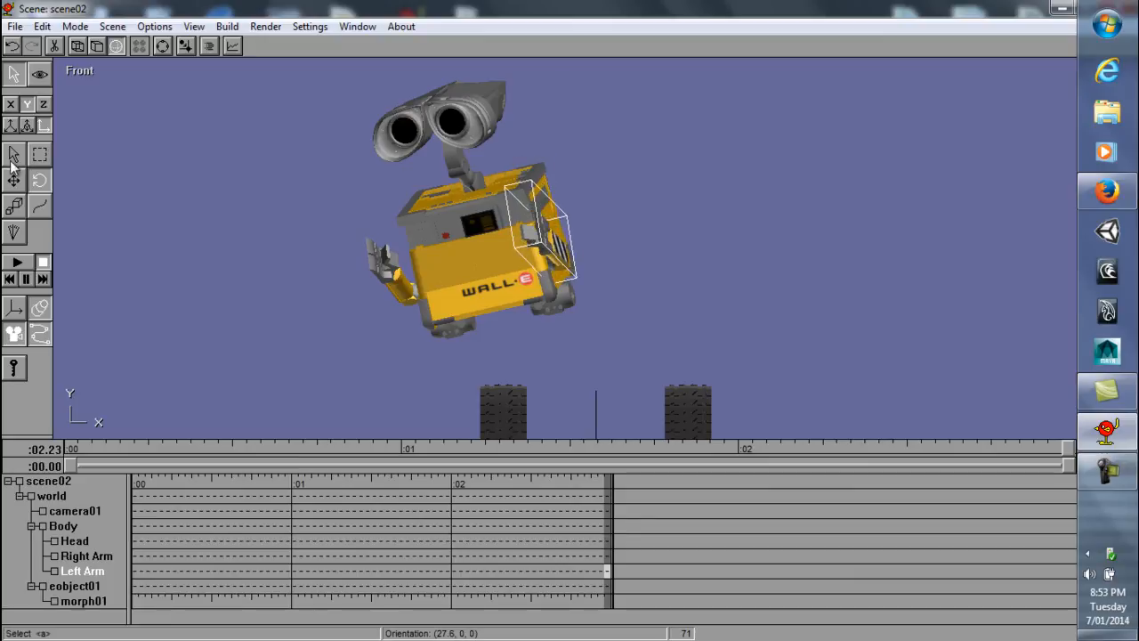
left_click(63, 525)
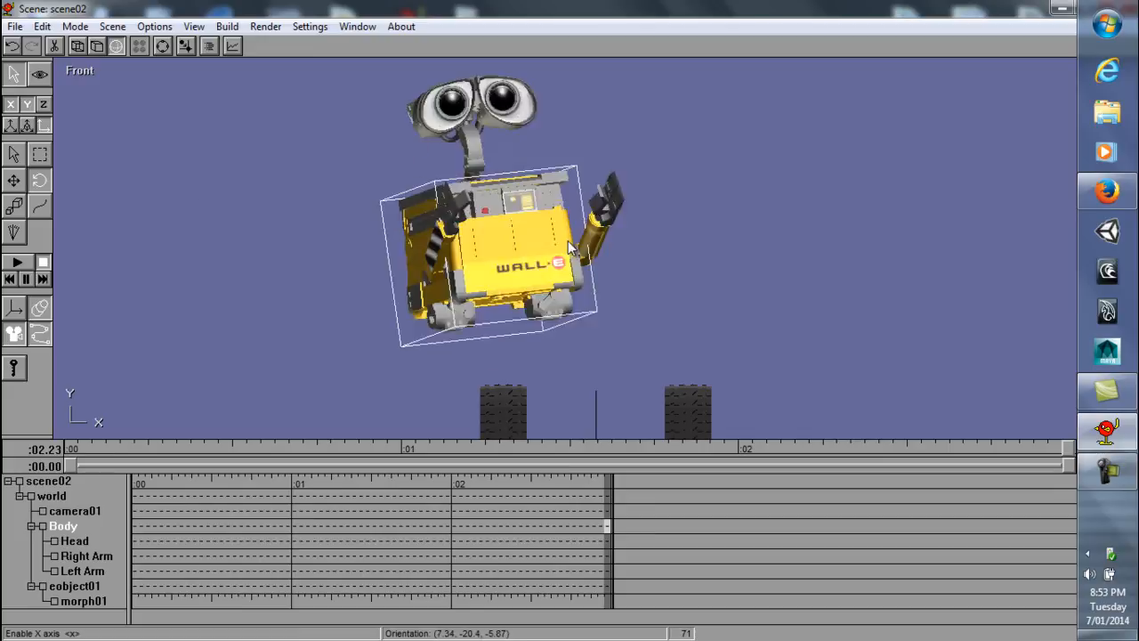
left_click_drag(569, 249, 534, 311)
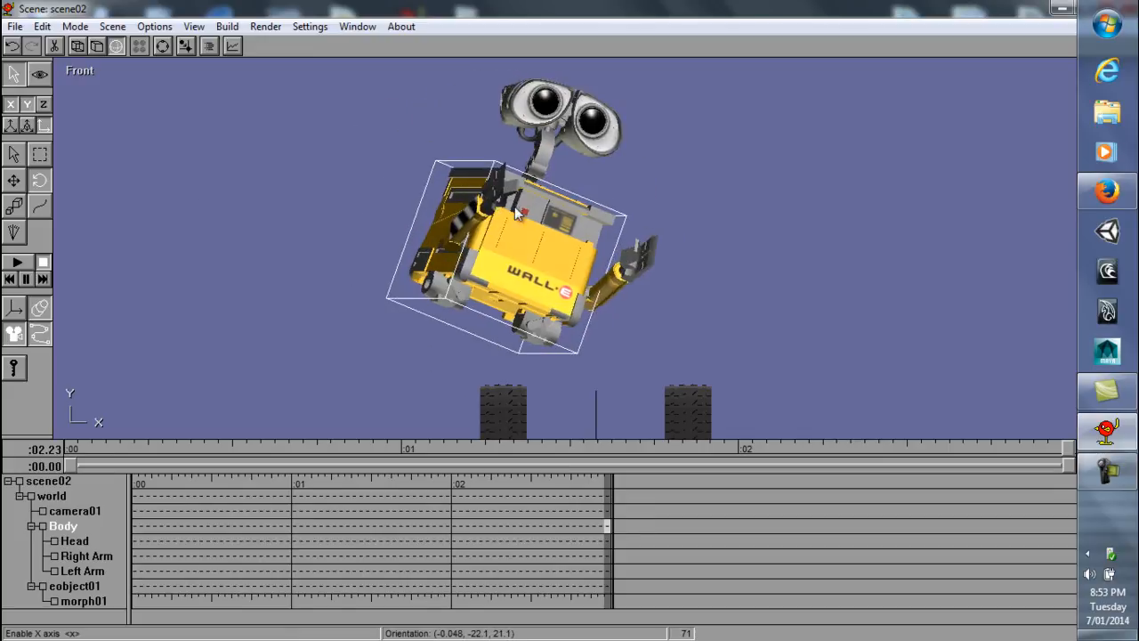
left_click_drag(516, 214, 453, 169)
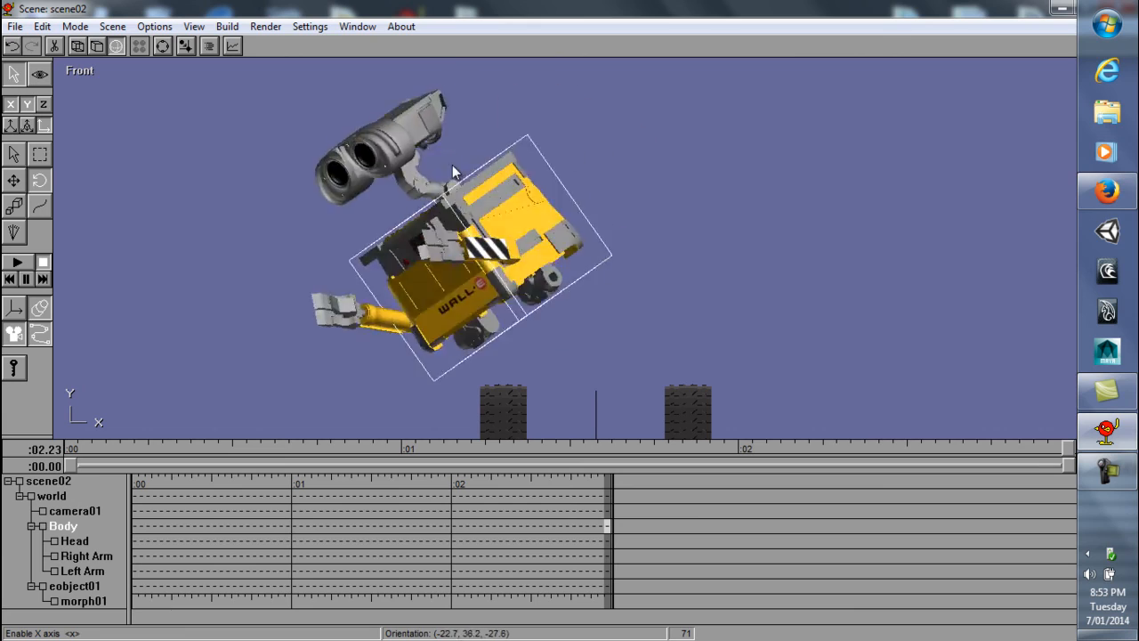